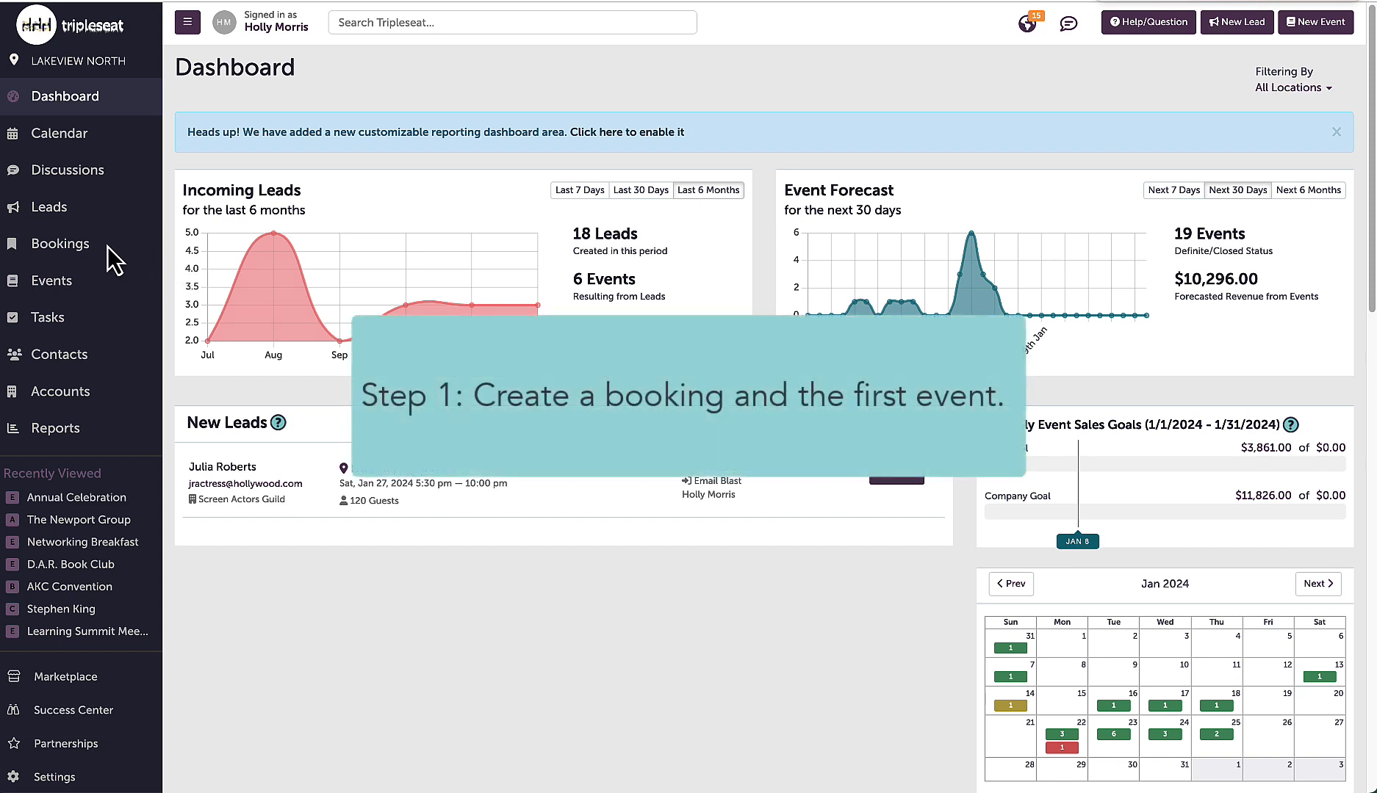
Go to the Bookings list from the left sidebar.
left_click(61, 244)
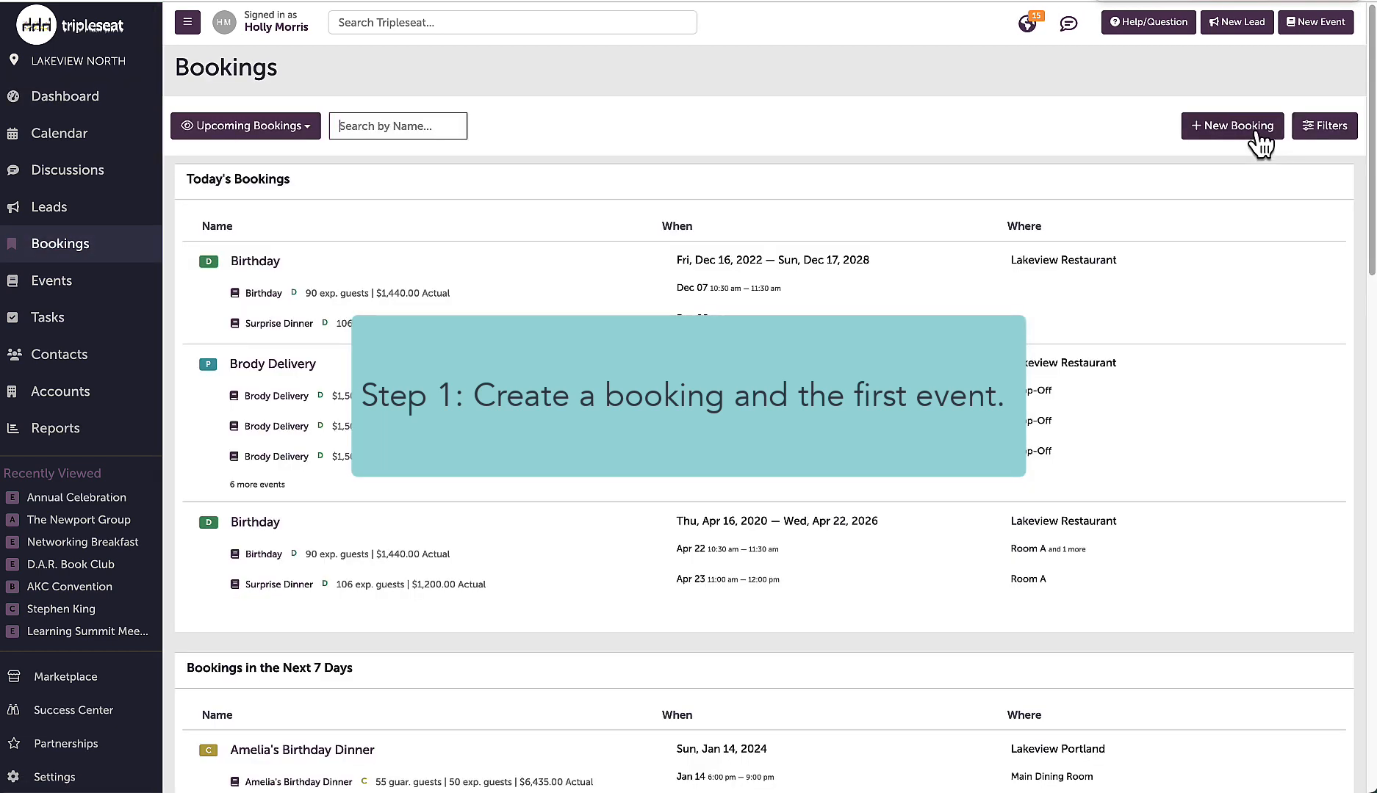
Start booking 'Company Meeting' for 2/26–2/28/2024 at Lakeview Portland and attach a contact.
left_click(1231, 126)
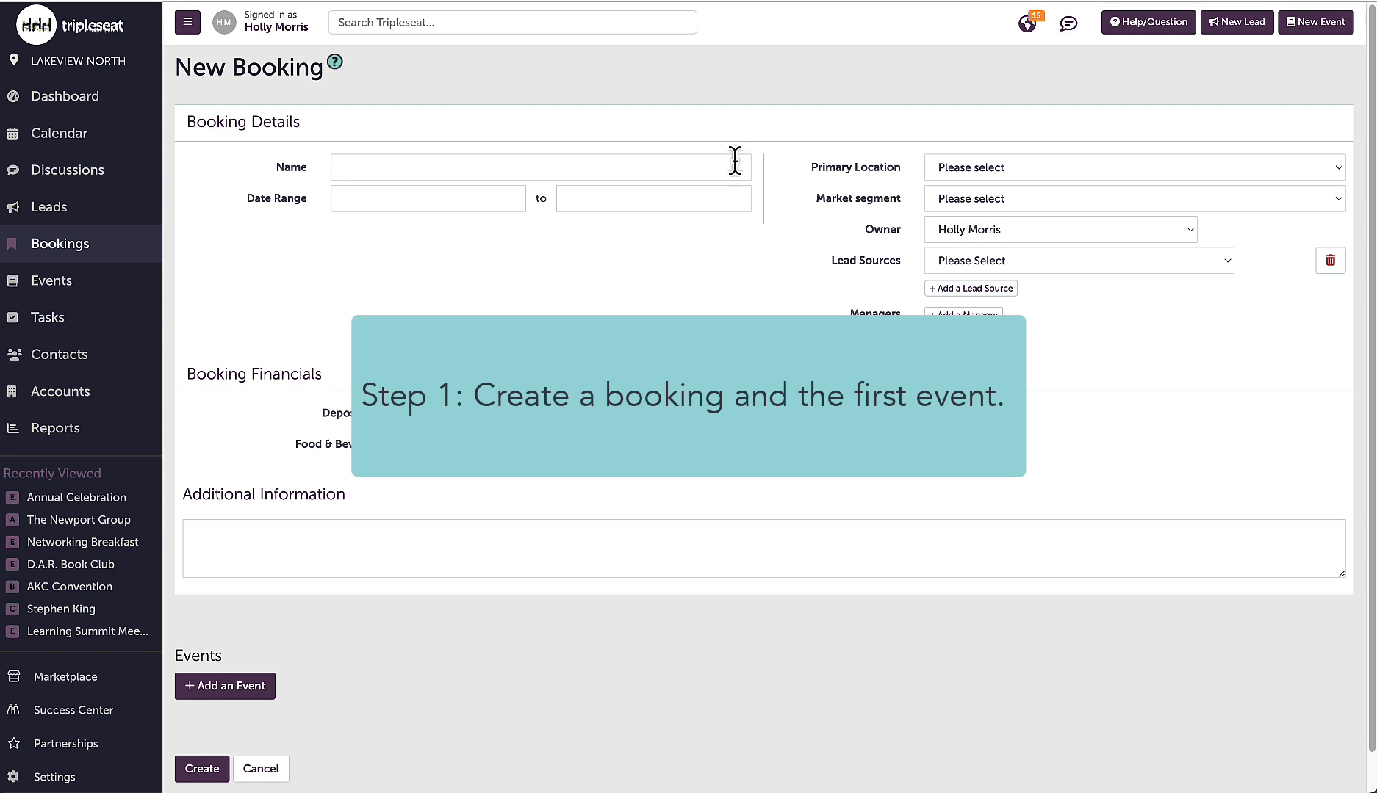
type("Company Meeting")
type("2/26/2024")
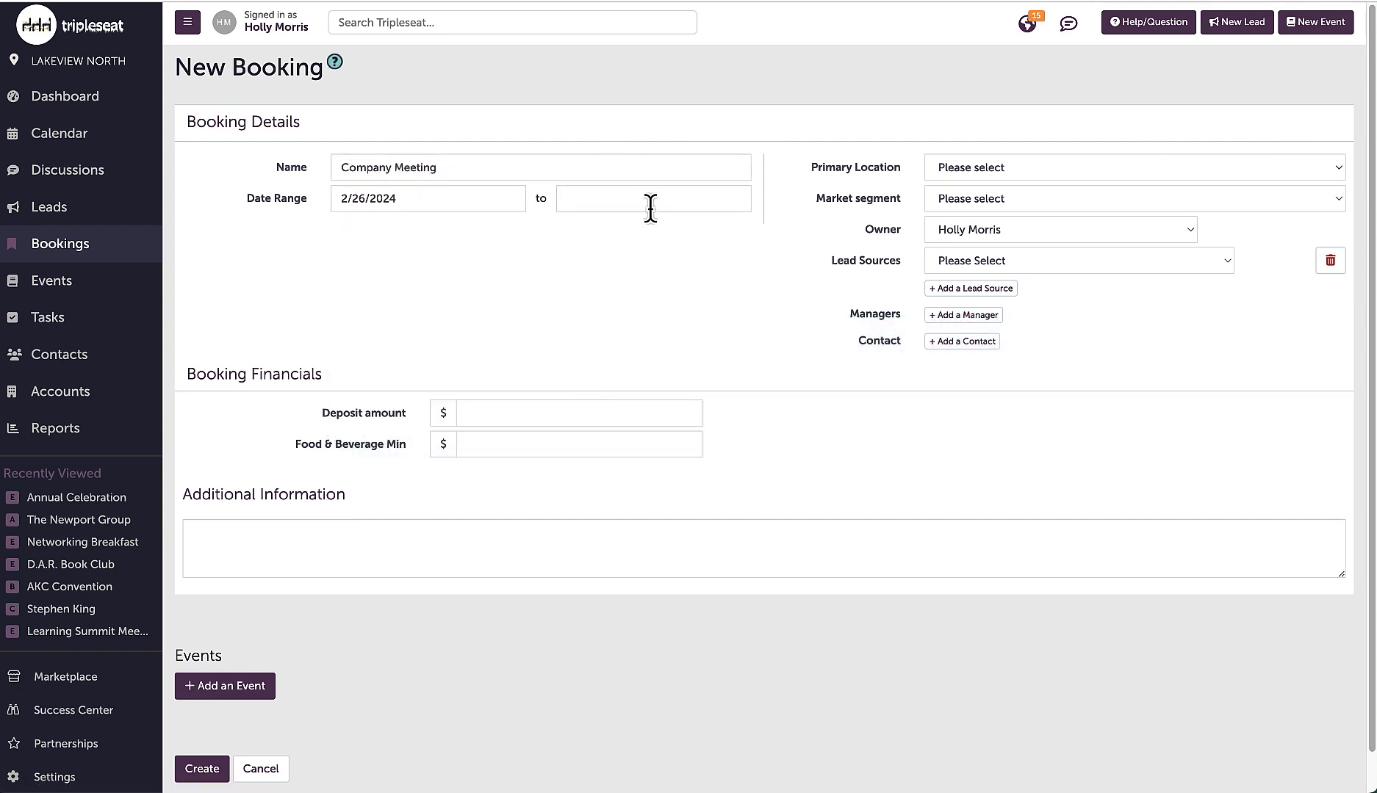
left_click(962, 342)
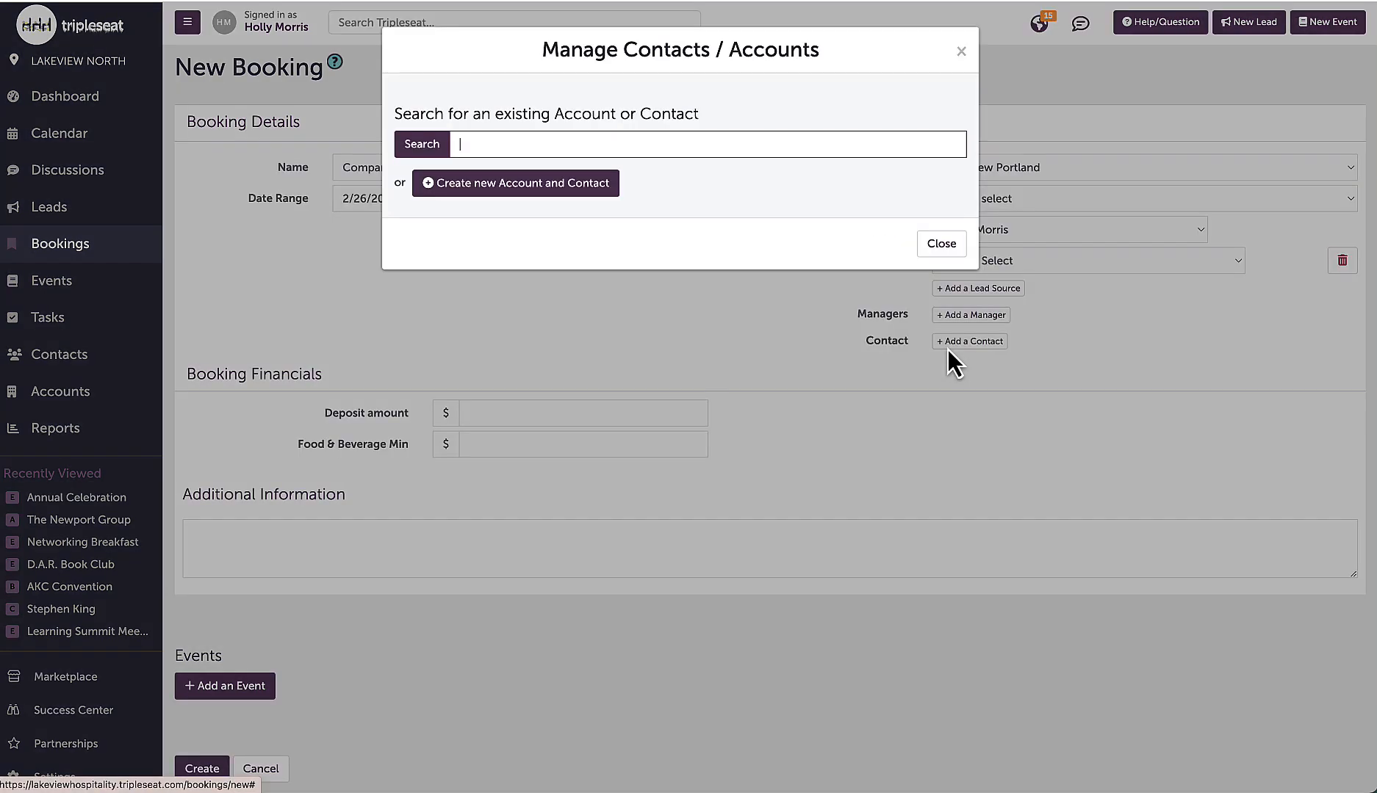
left_click(940, 243)
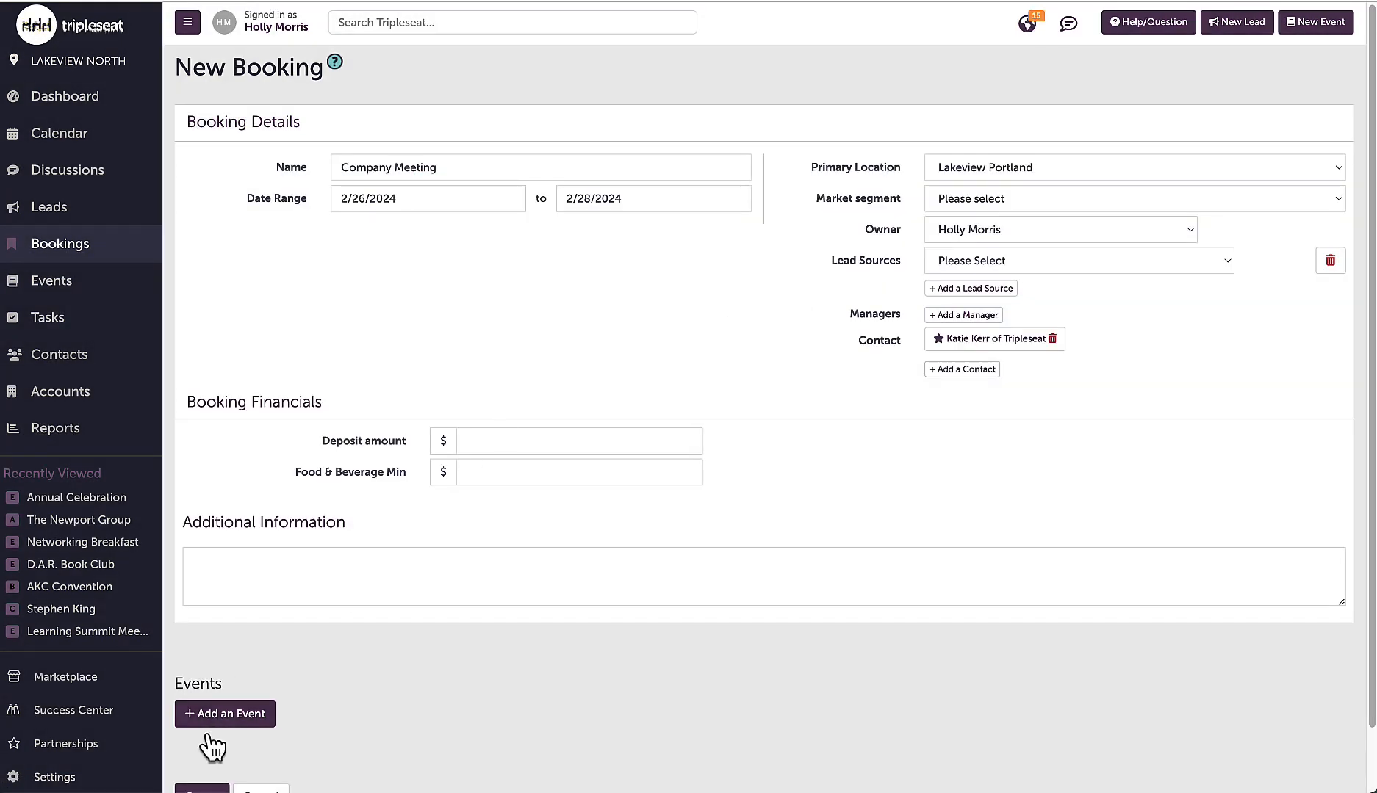
Add a Definite 50-guest Day 1 Dinner in Main Dining Room and create the booking.
left_click(225, 714)
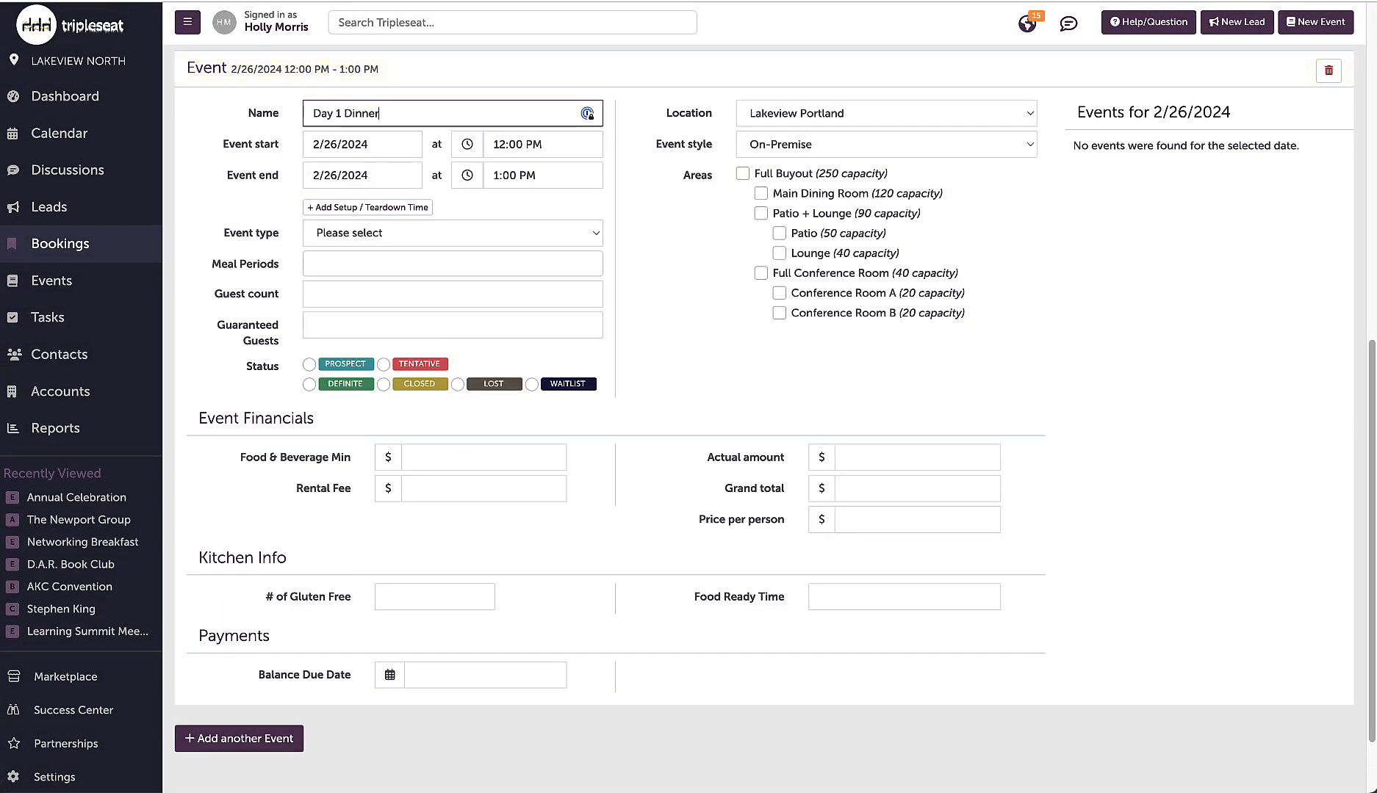
left_click(541, 175)
type("50")
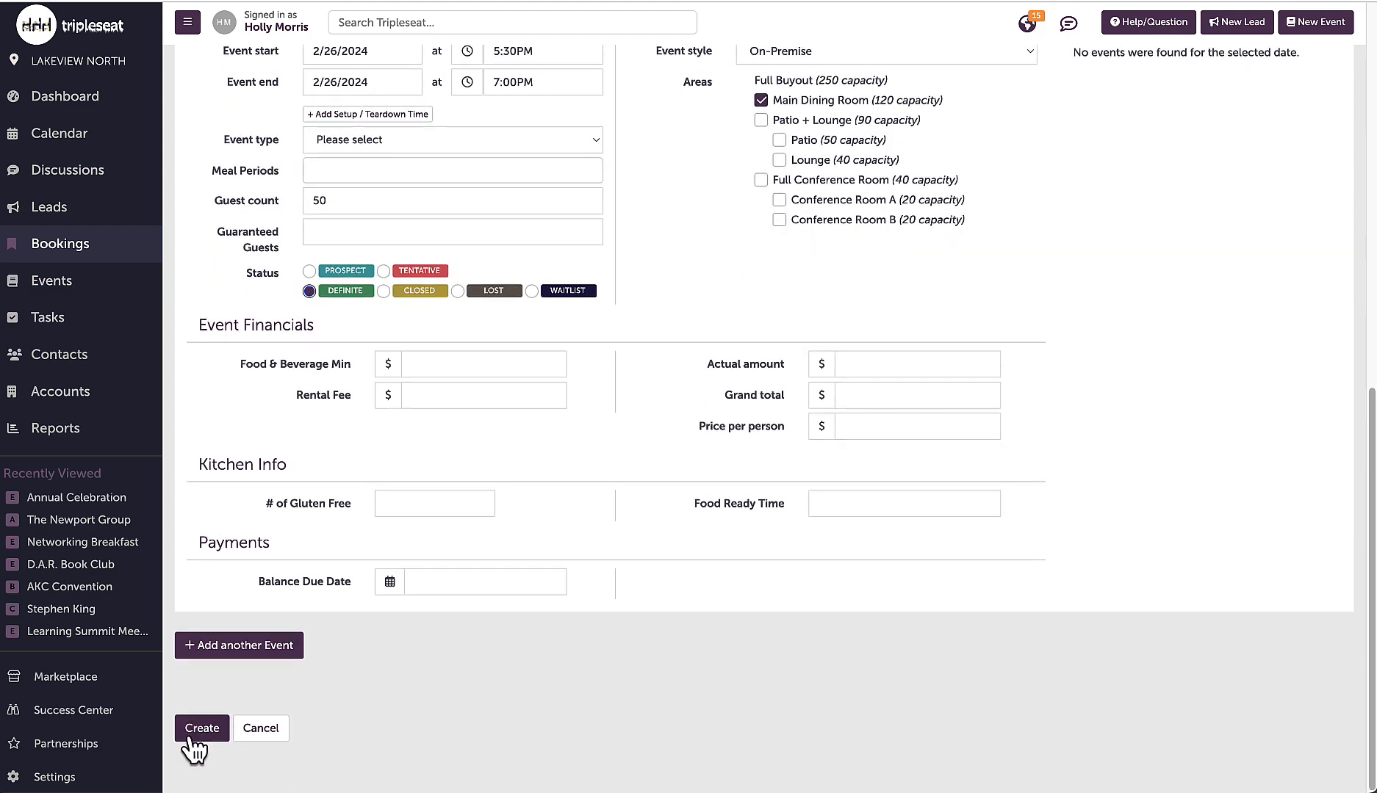
left_click(202, 728)
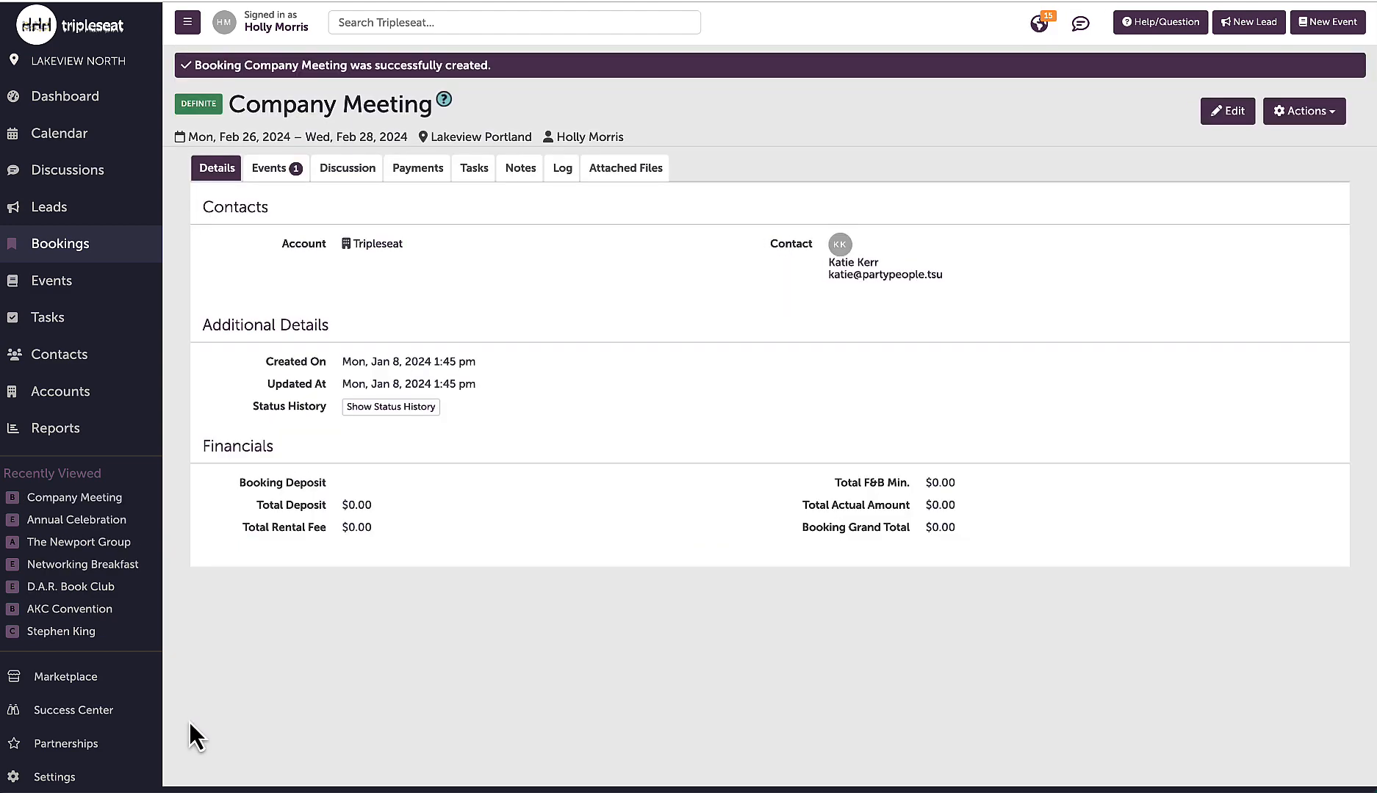
mouse_move(276, 167)
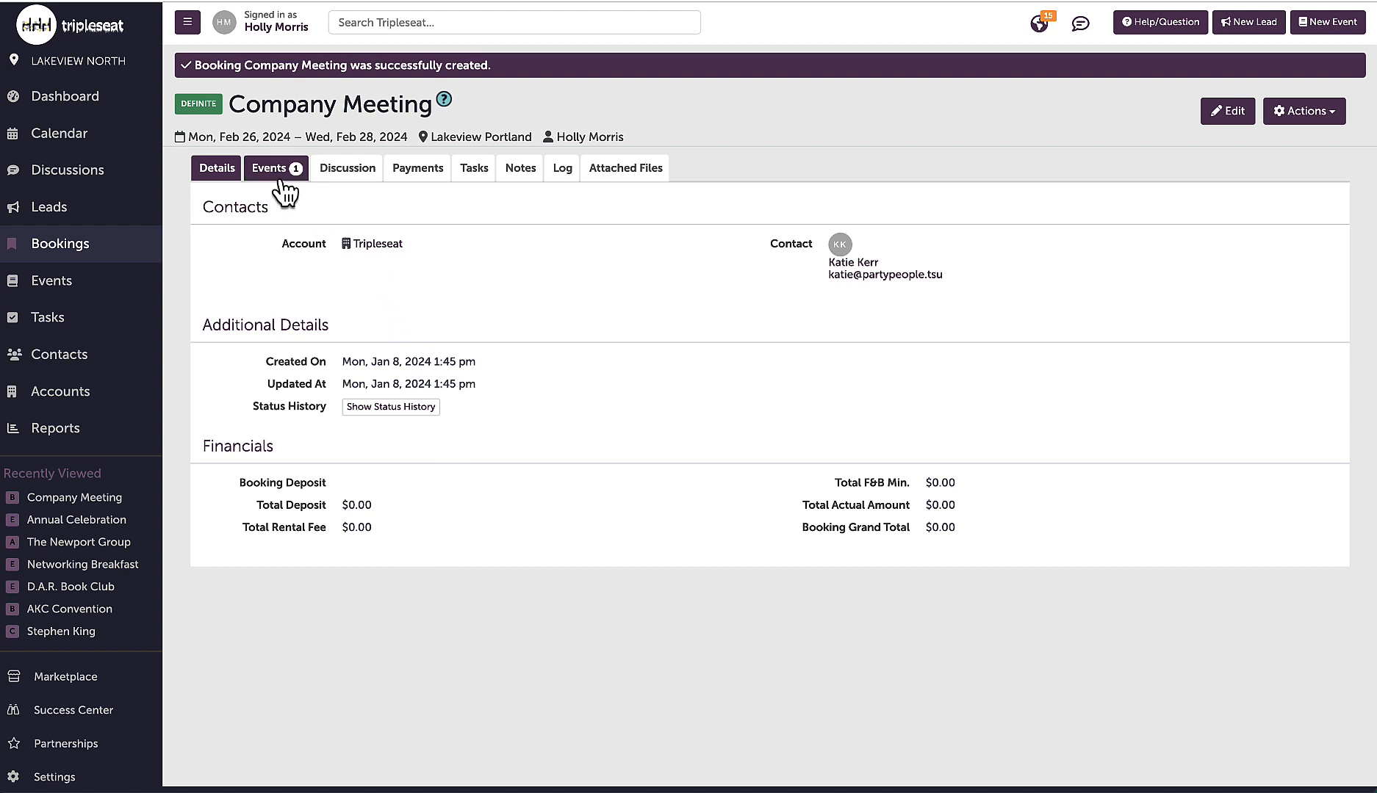
Open the Day 1 Dinner event's Docs tab and show the add-document options.
left_click(269, 167)
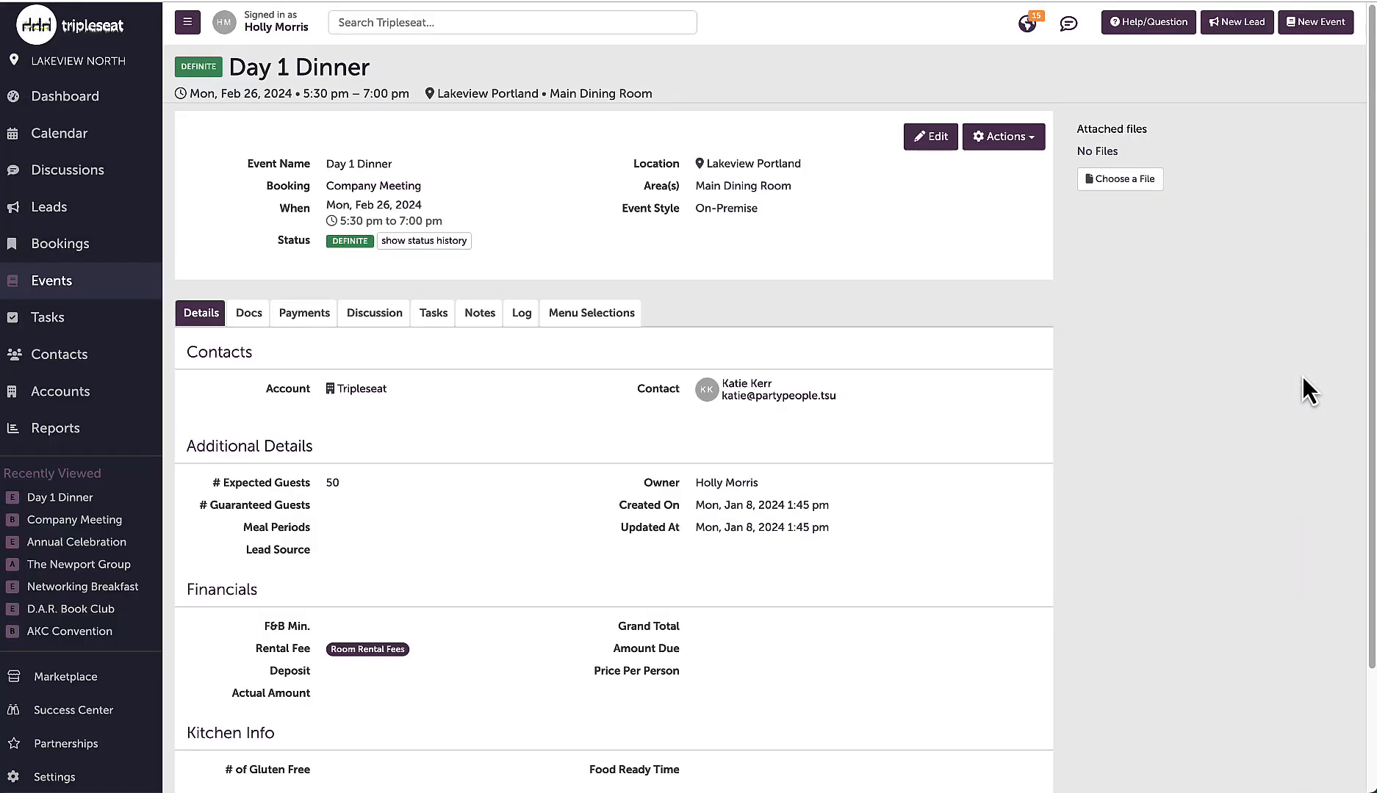
left_click(374, 314)
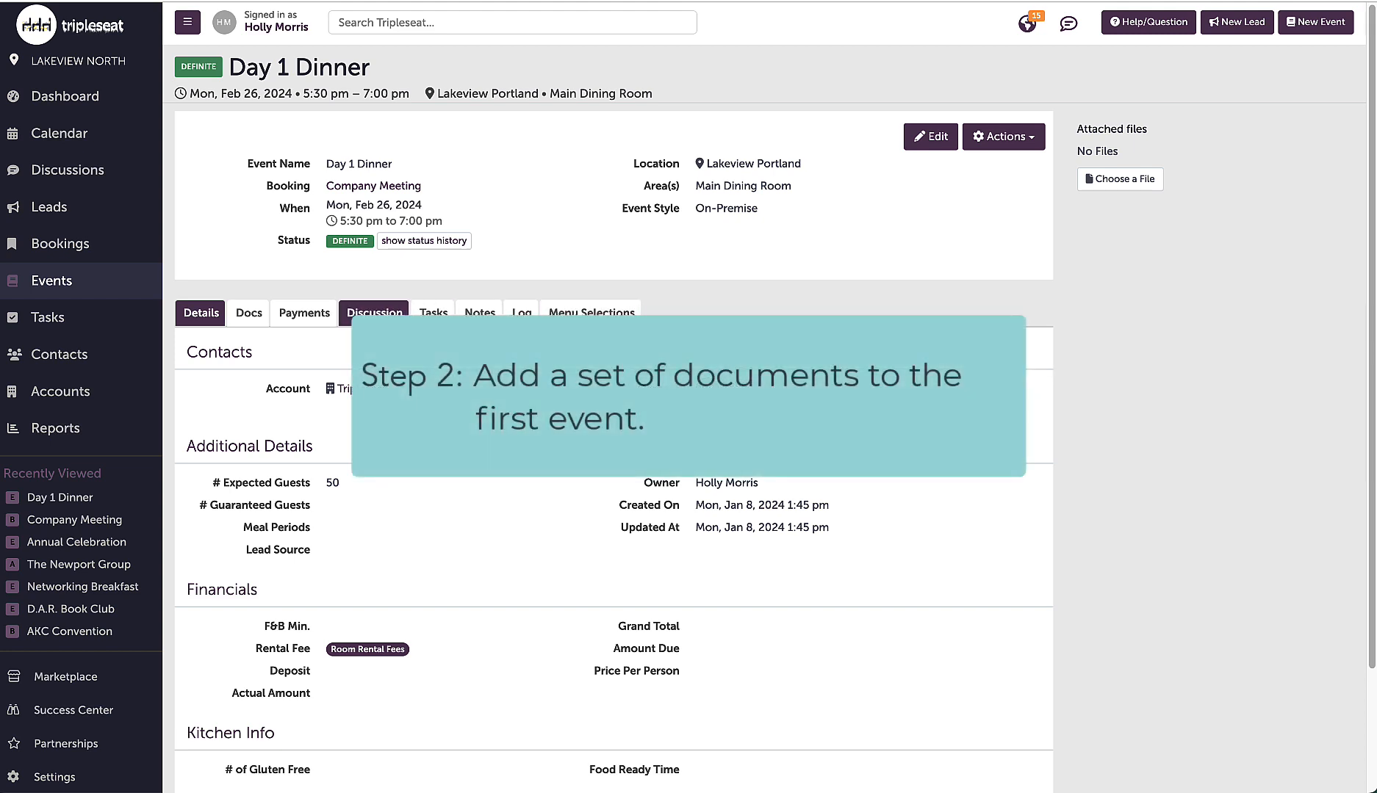
left_click(247, 312)
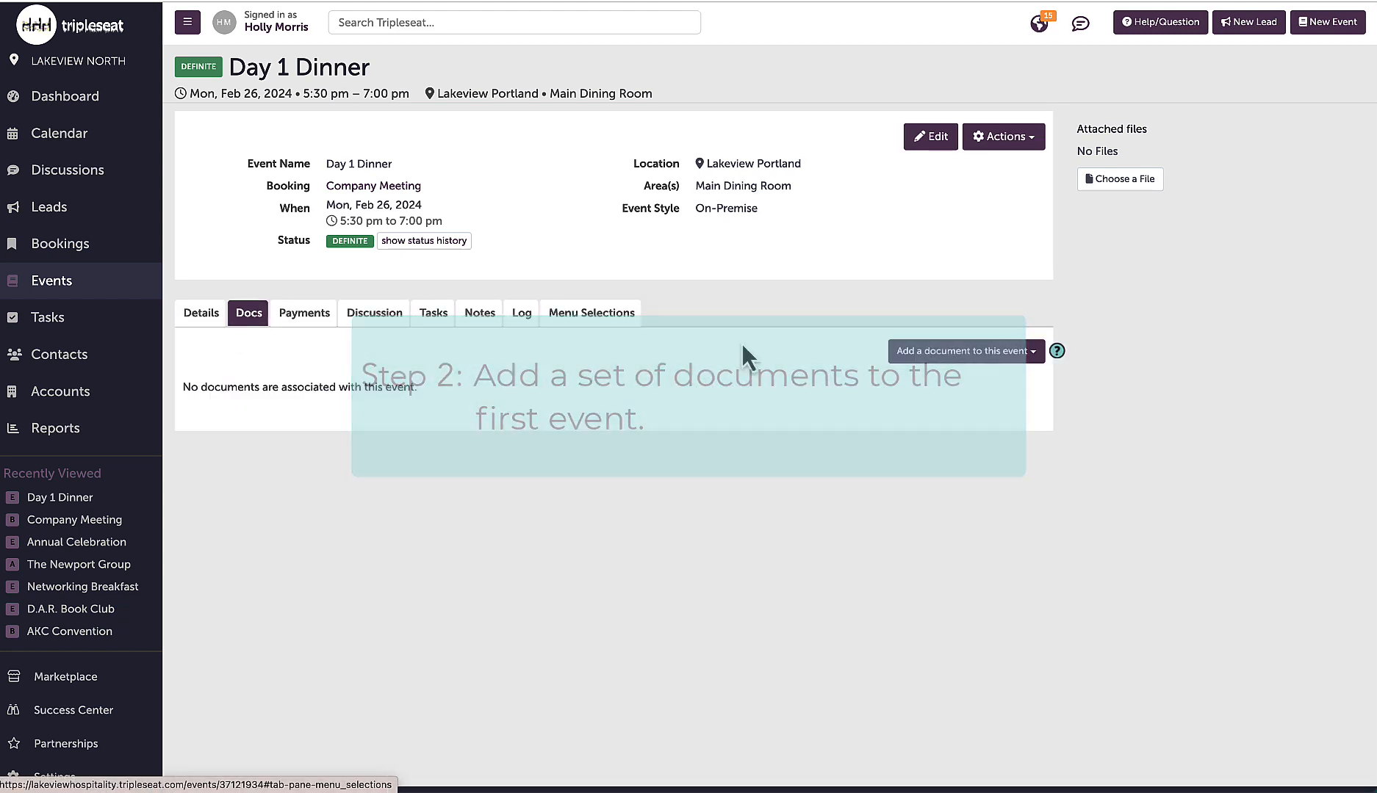
left_click(965, 351)
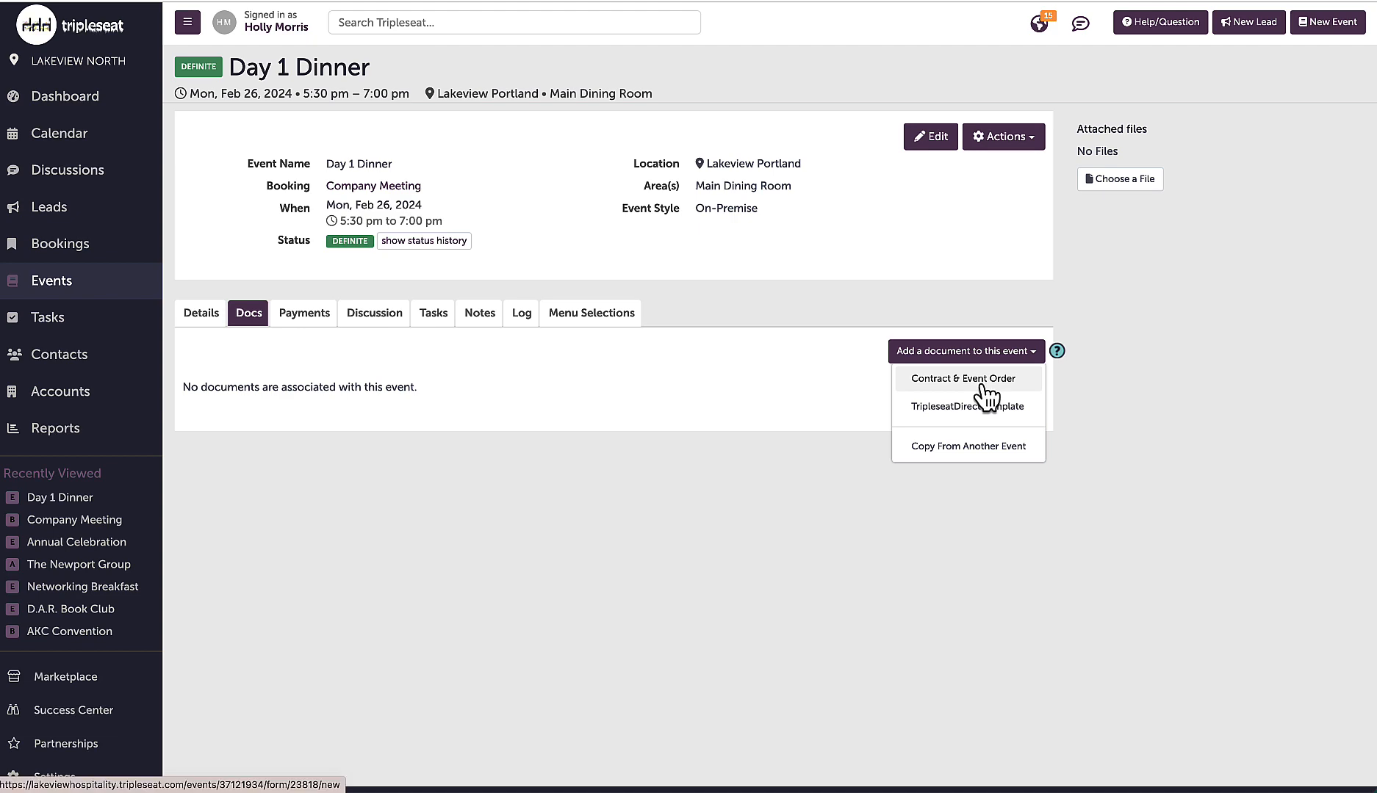
Create a Contract & Event Order with 50-guest sandwich platter and dinner menu lines from the picklist.
left_click(966, 378)
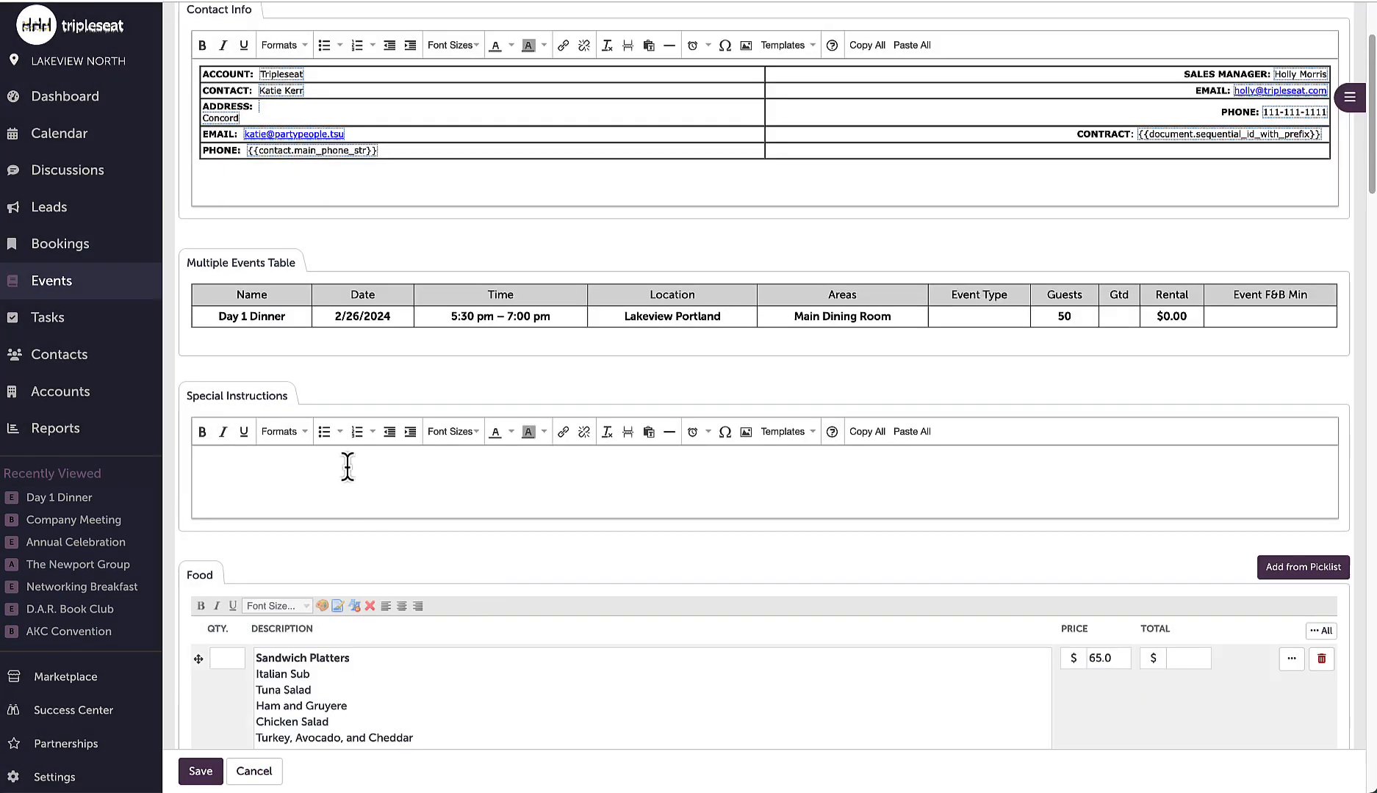
scroll("down", 3)
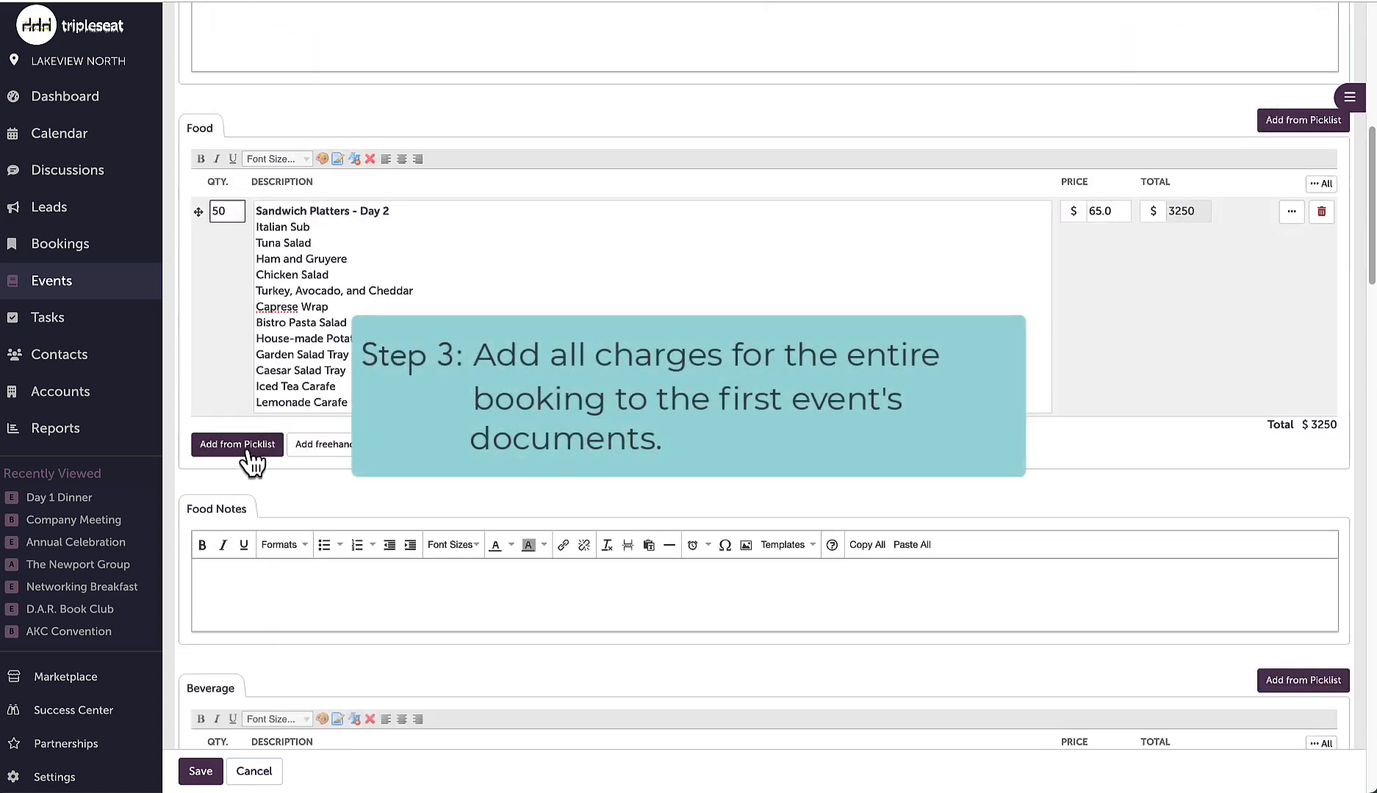
left_click(235, 444)
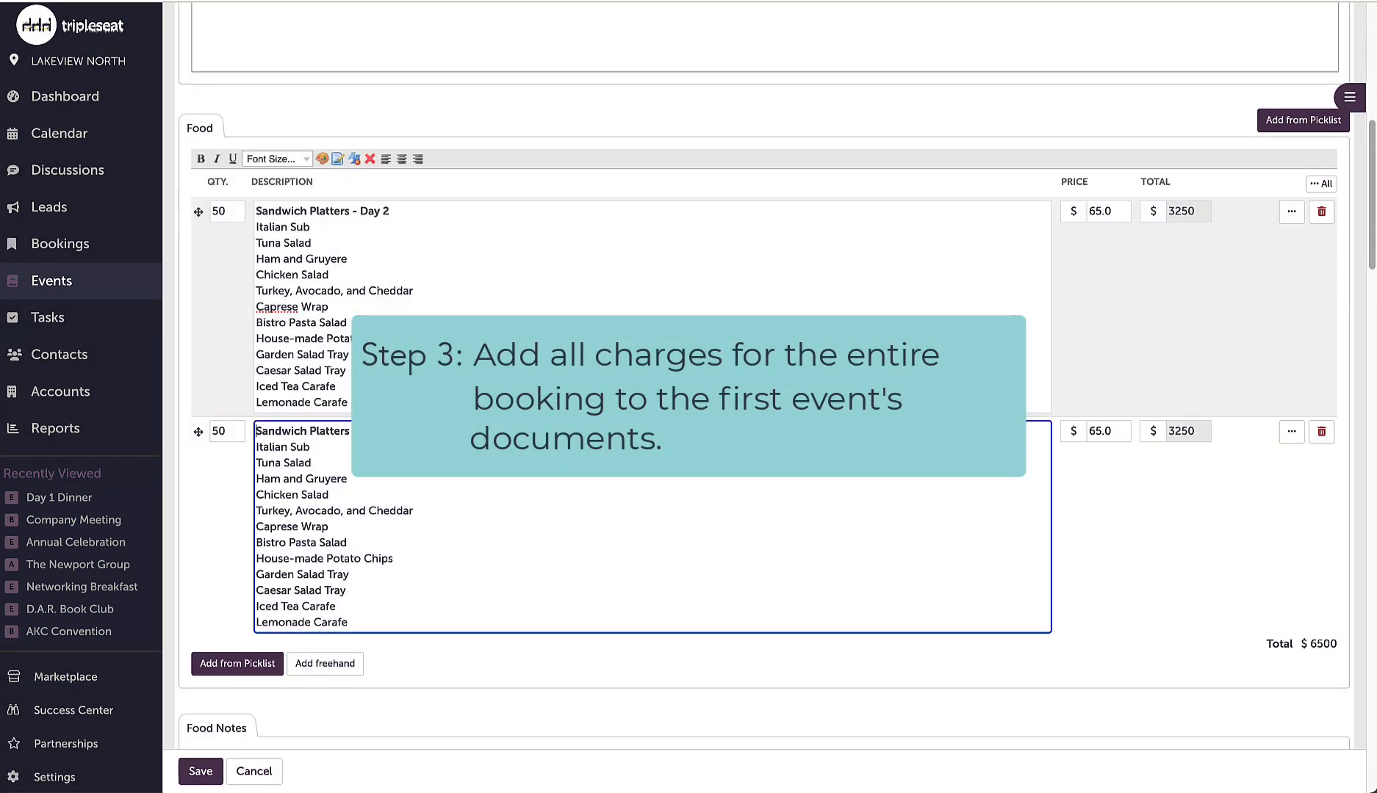
left_click(236, 664)
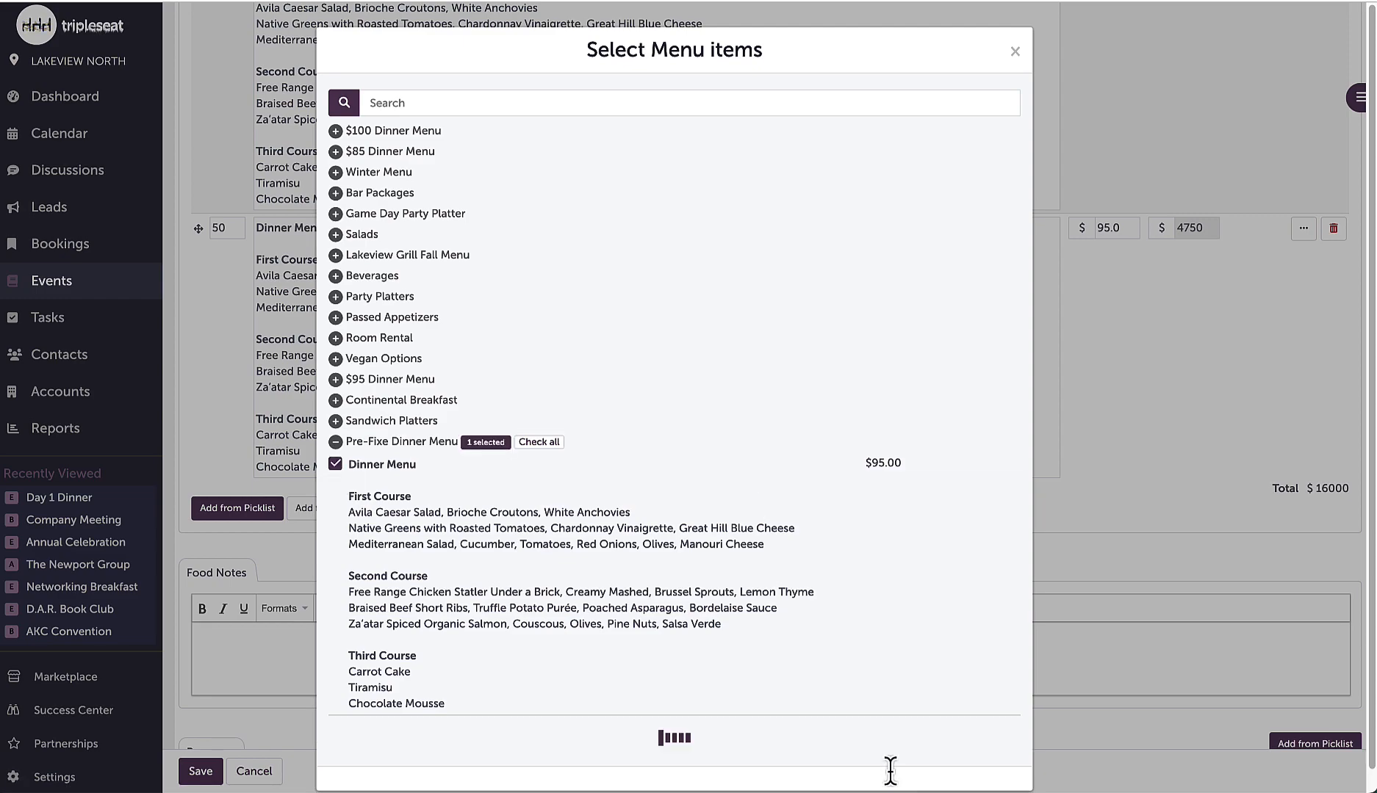
left_click(1015, 51)
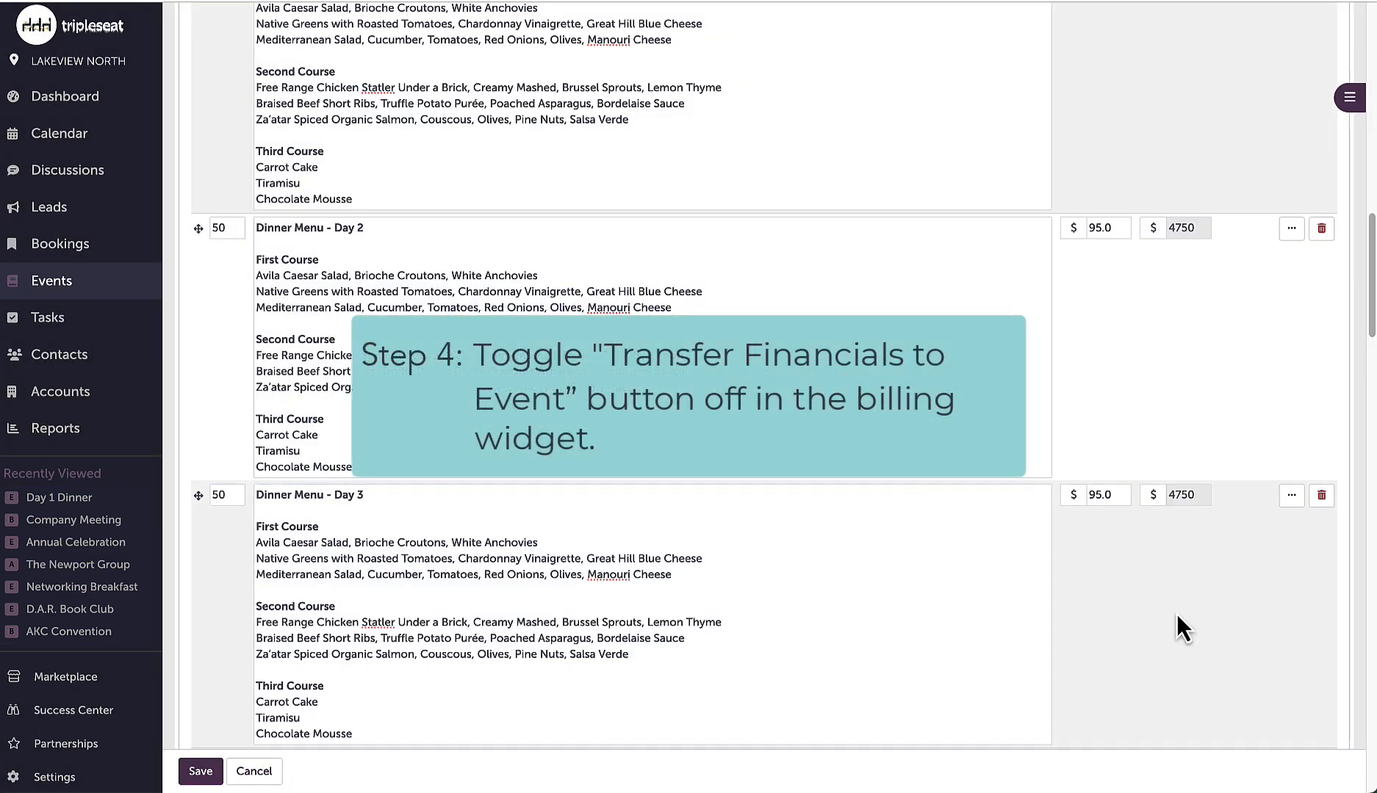
Switch the Billing Widget's Transfer Financials to Event OFF and save the contract.
scroll("down", 3)
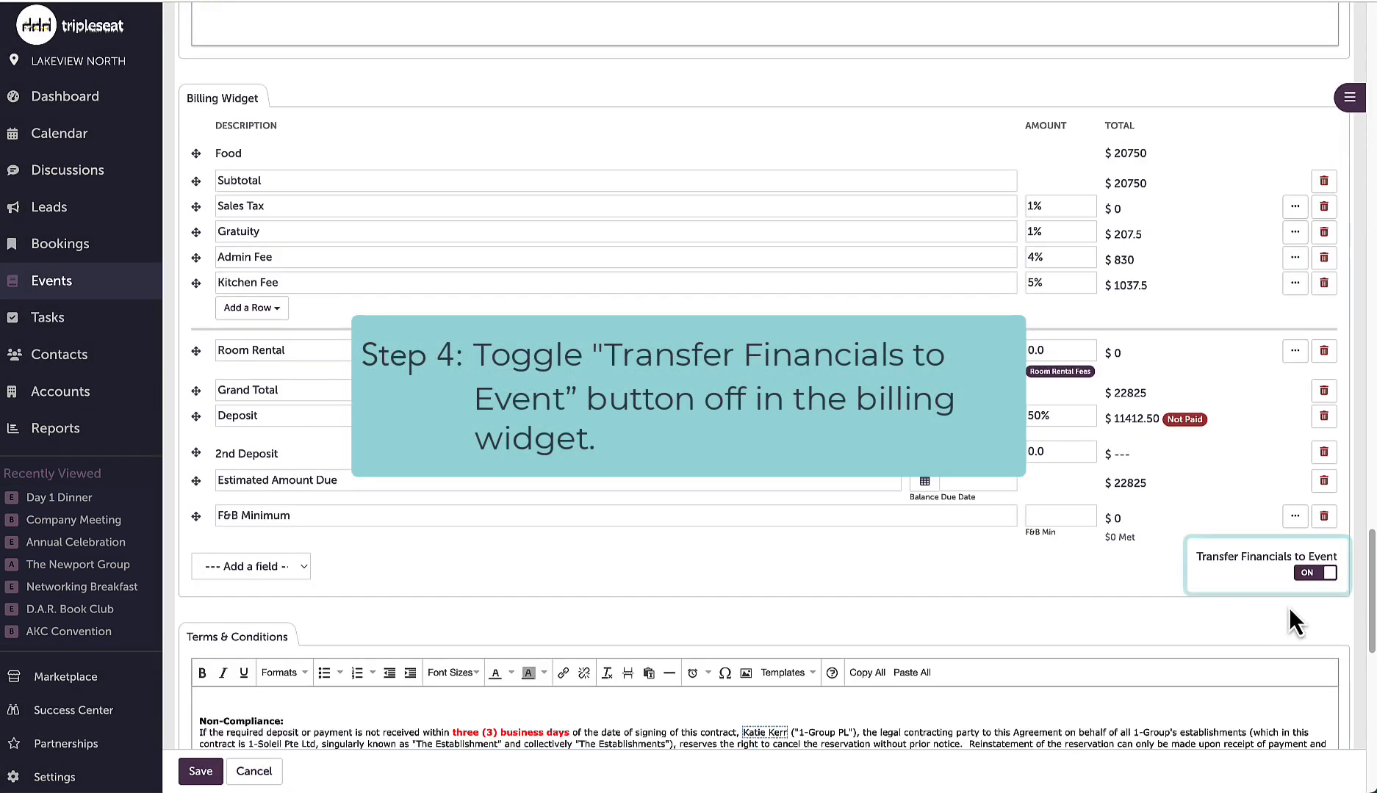
left_click(1315, 573)
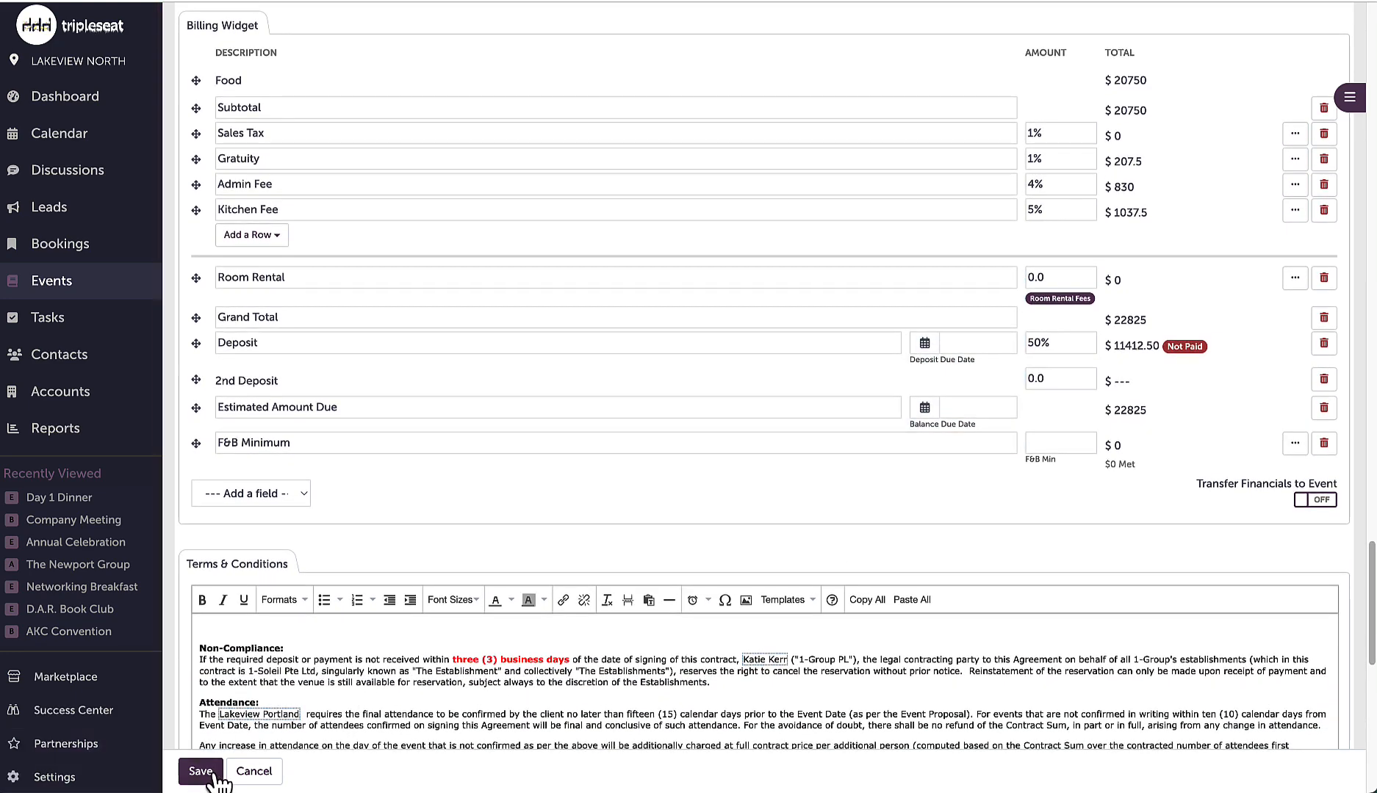
left_click(201, 771)
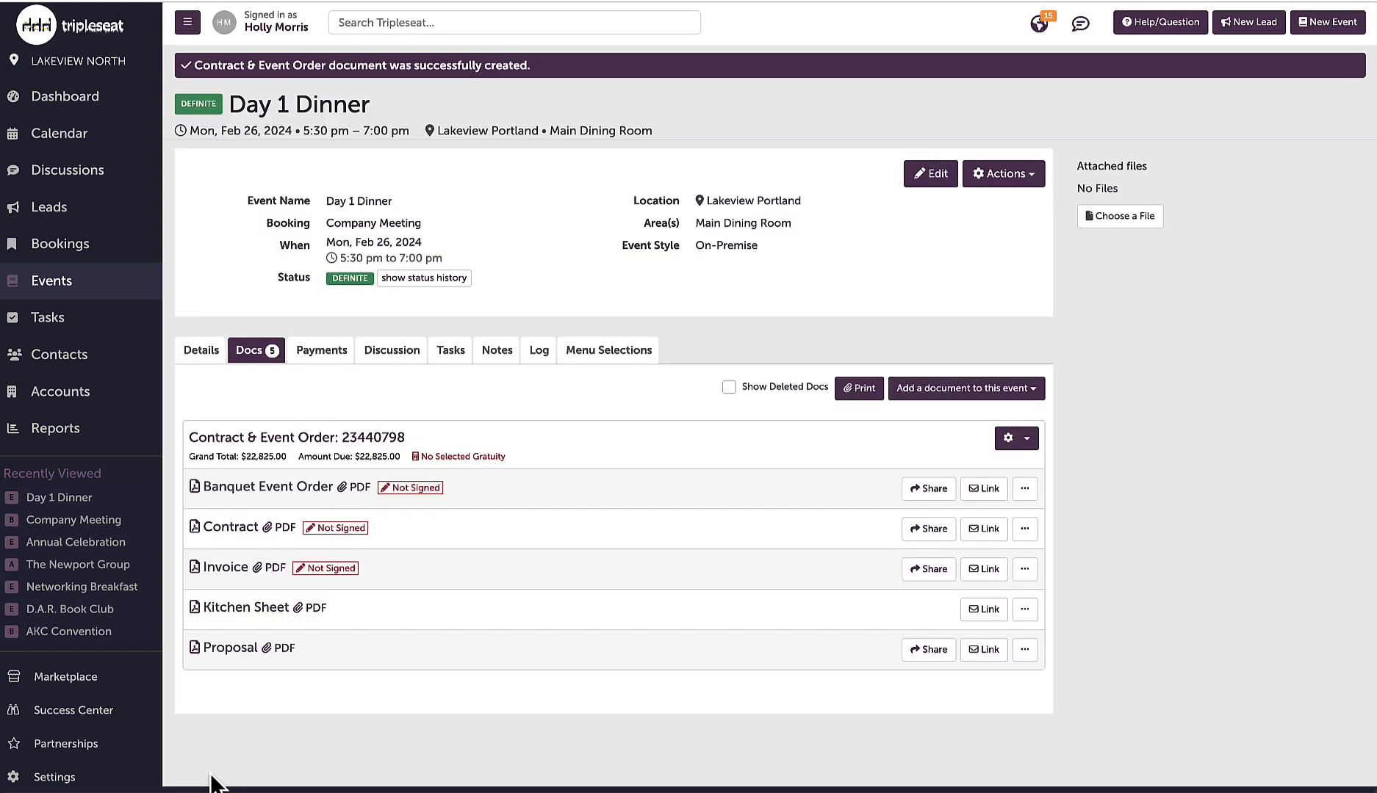
mouse_move(219, 748)
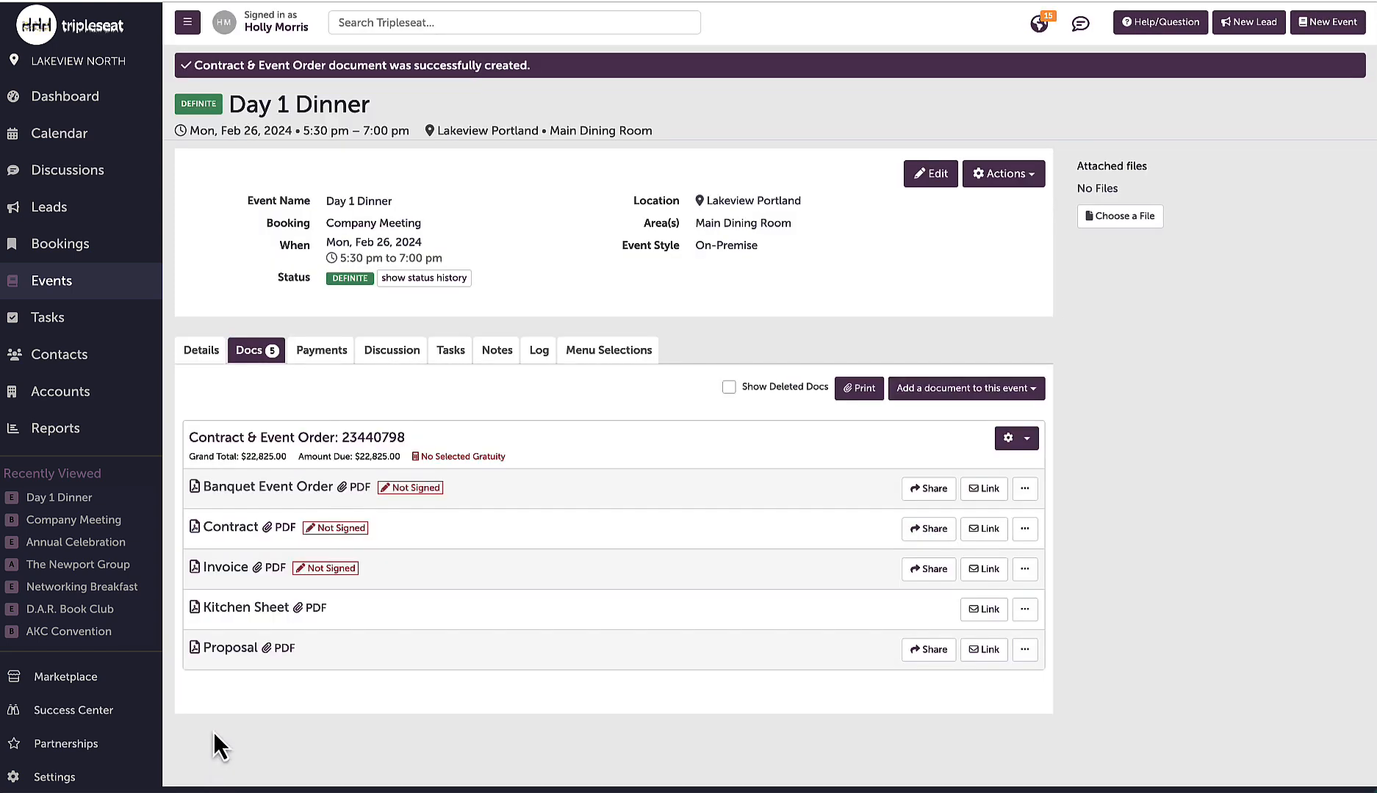
mouse_move(373, 223)
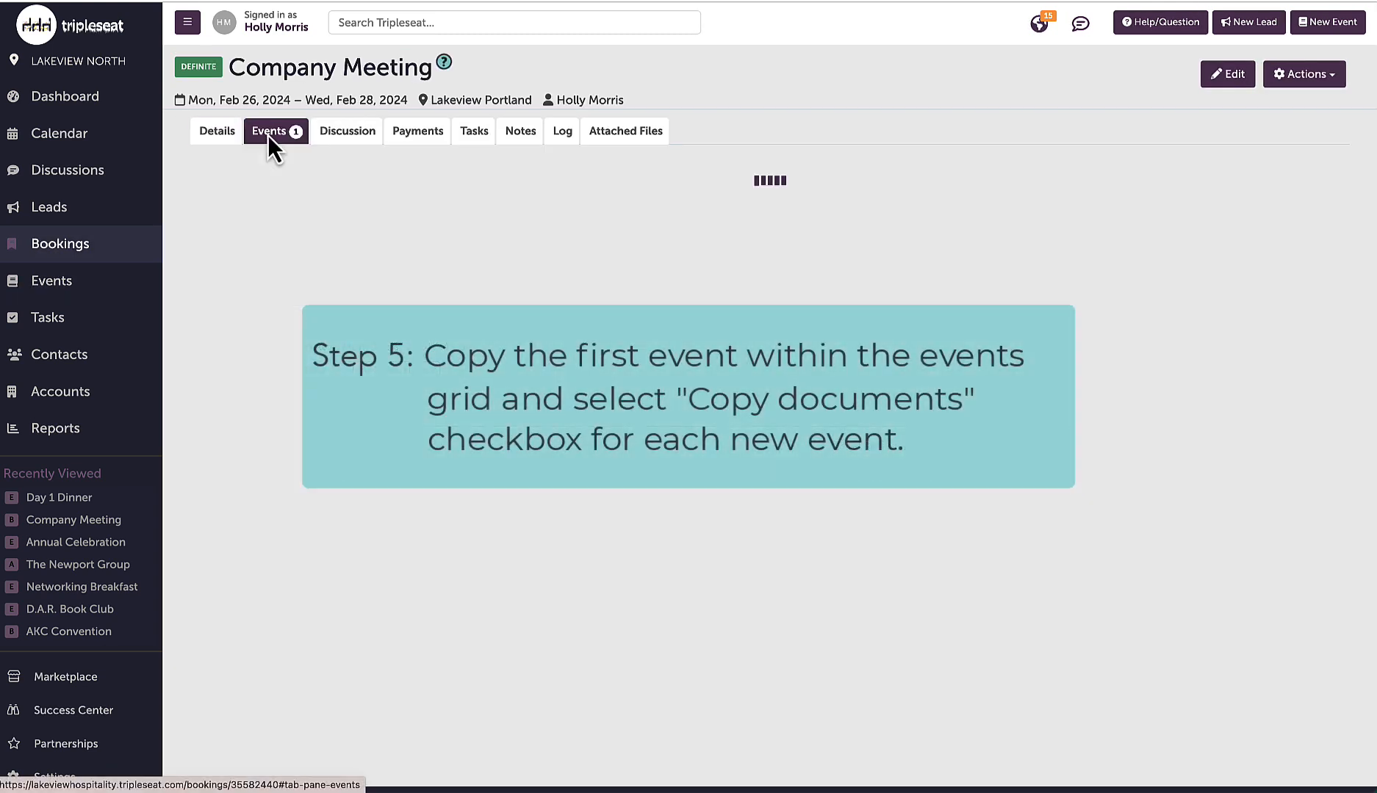
Copy Day 1 Dinner with documents into Day 2/3 Lunch and Dinner, lunches at 11:30 AM.
left_click(275, 130)
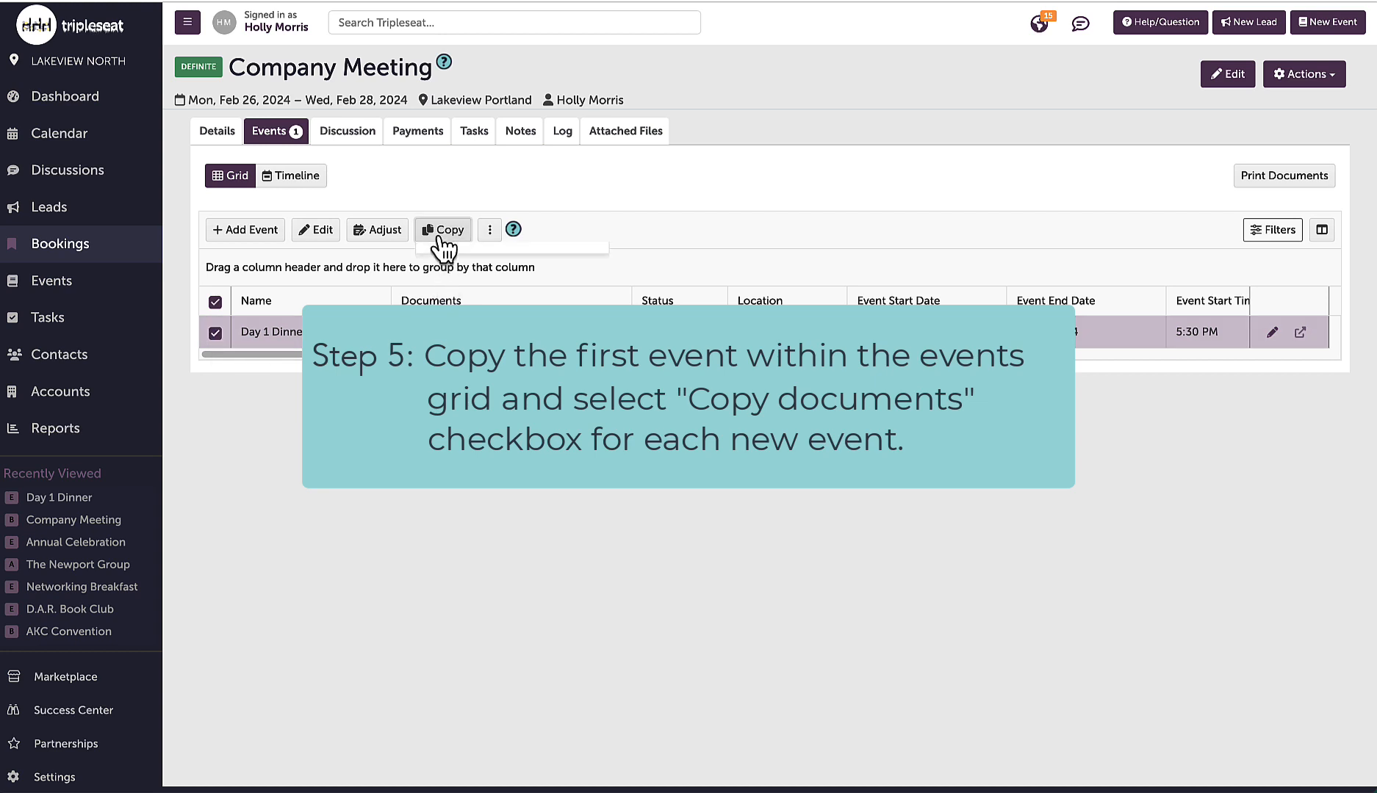
left_click(443, 229)
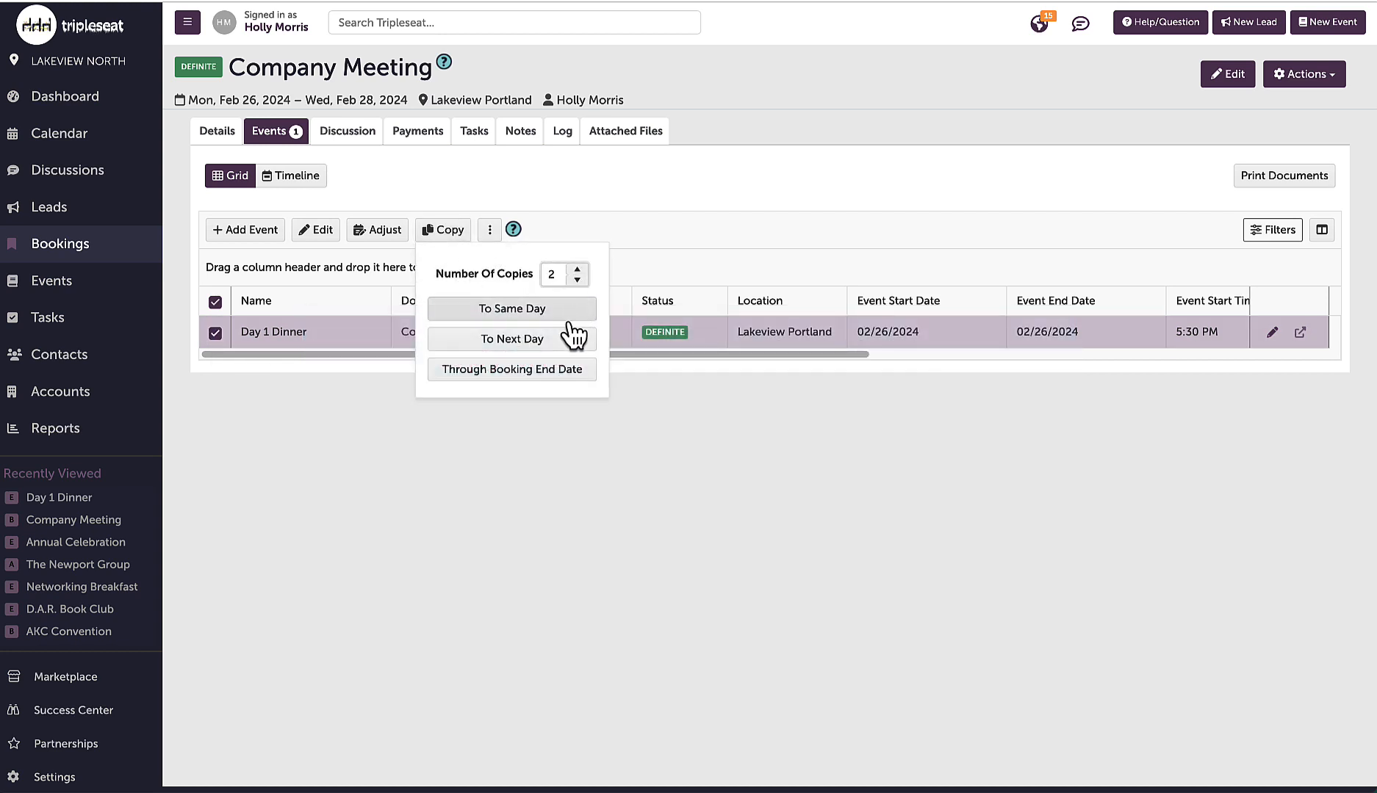
left_click(510, 369)
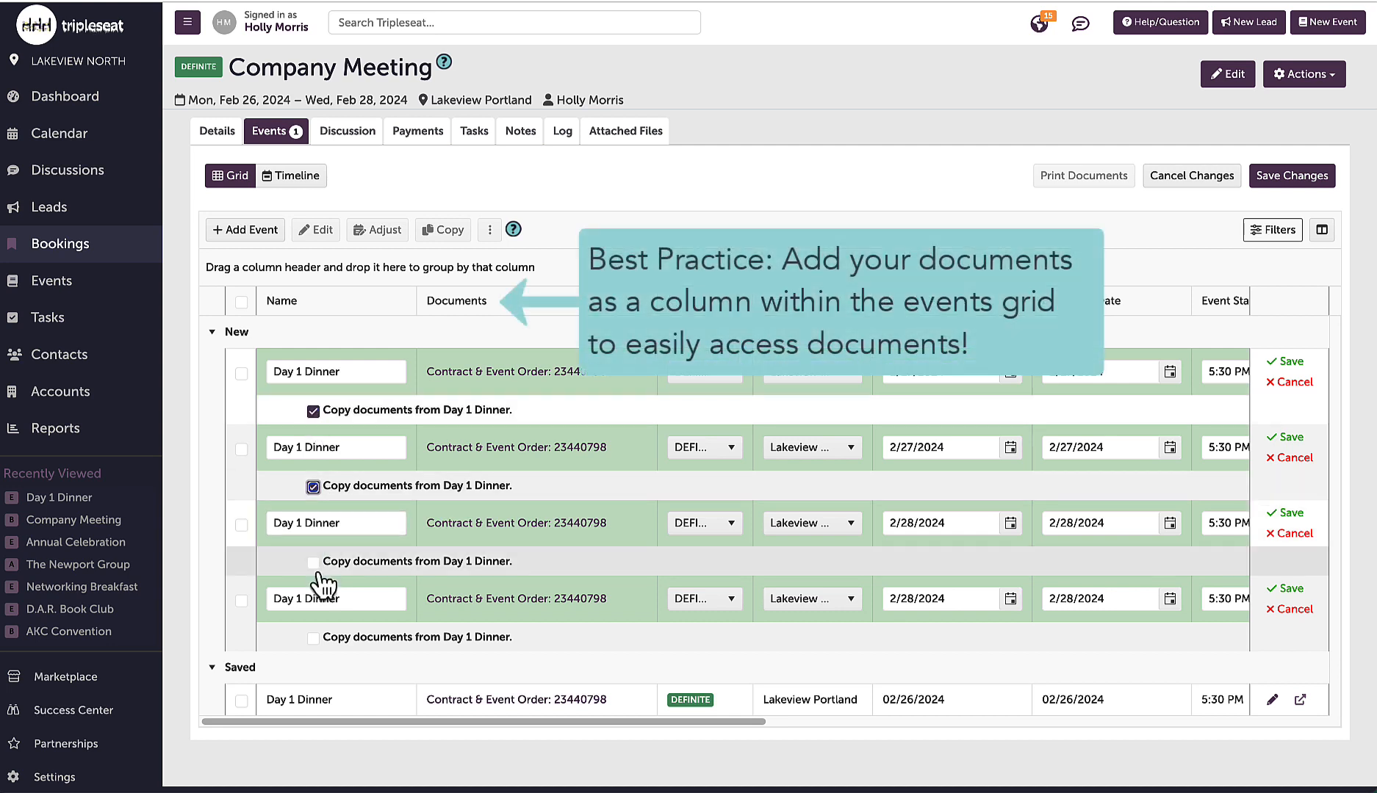
left_click(314, 562)
type("3")
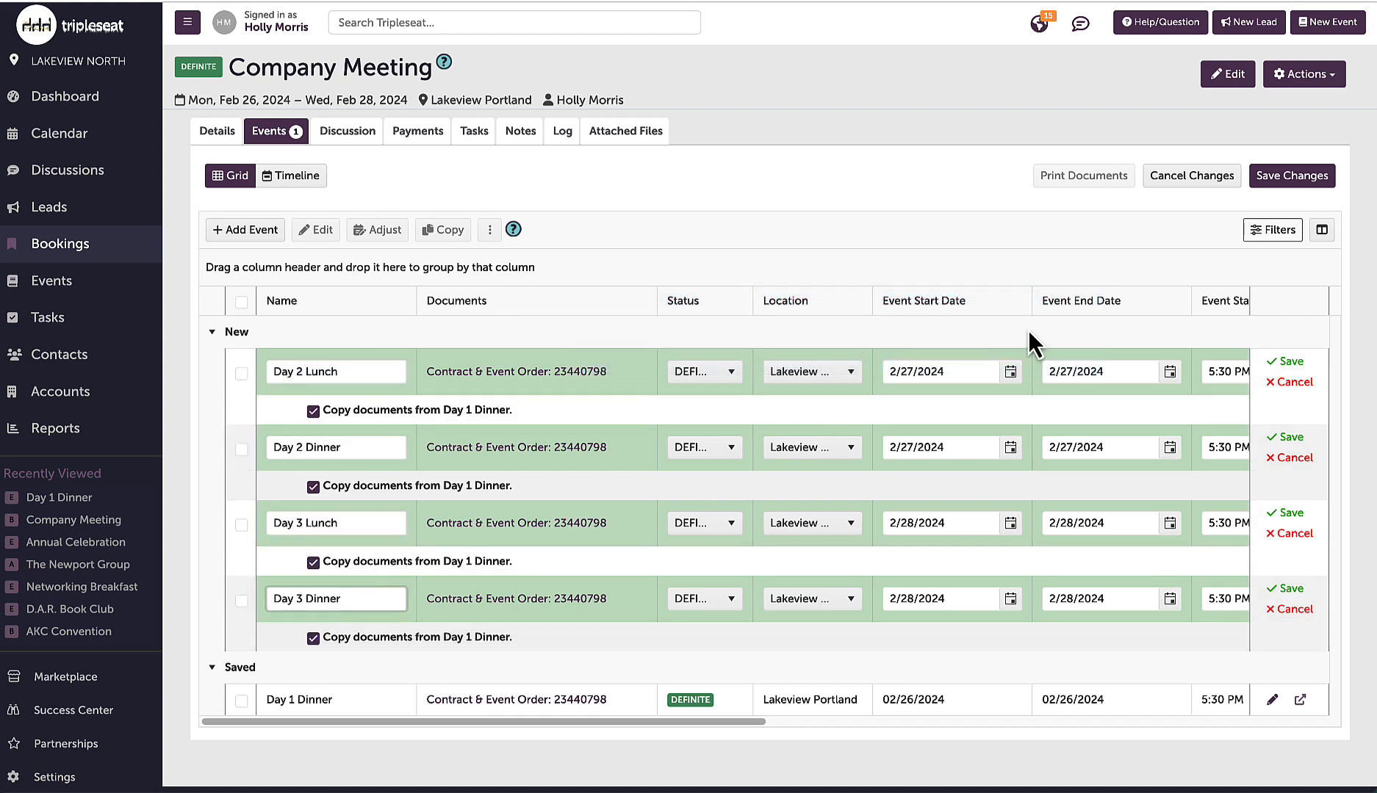
left_click(1205, 371)
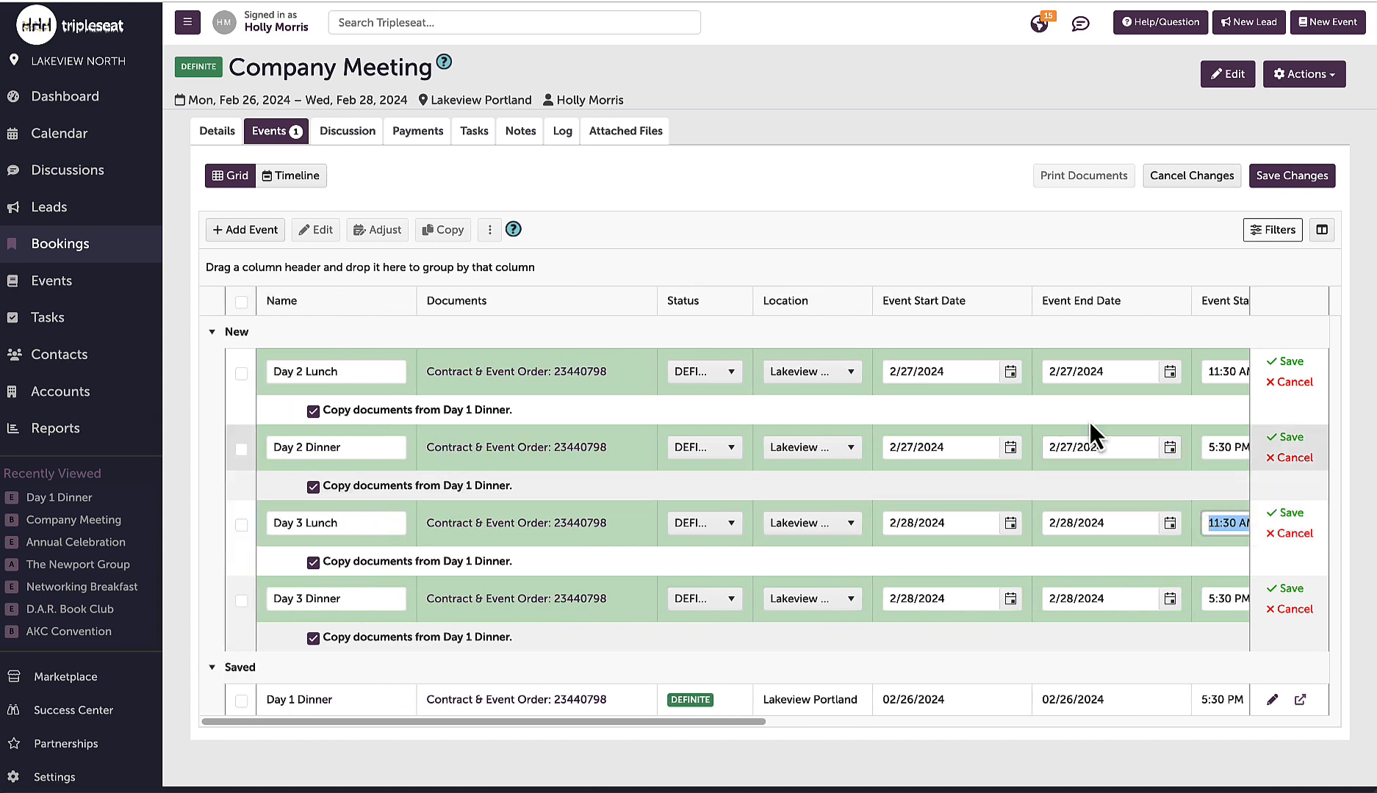
left_click(1291, 176)
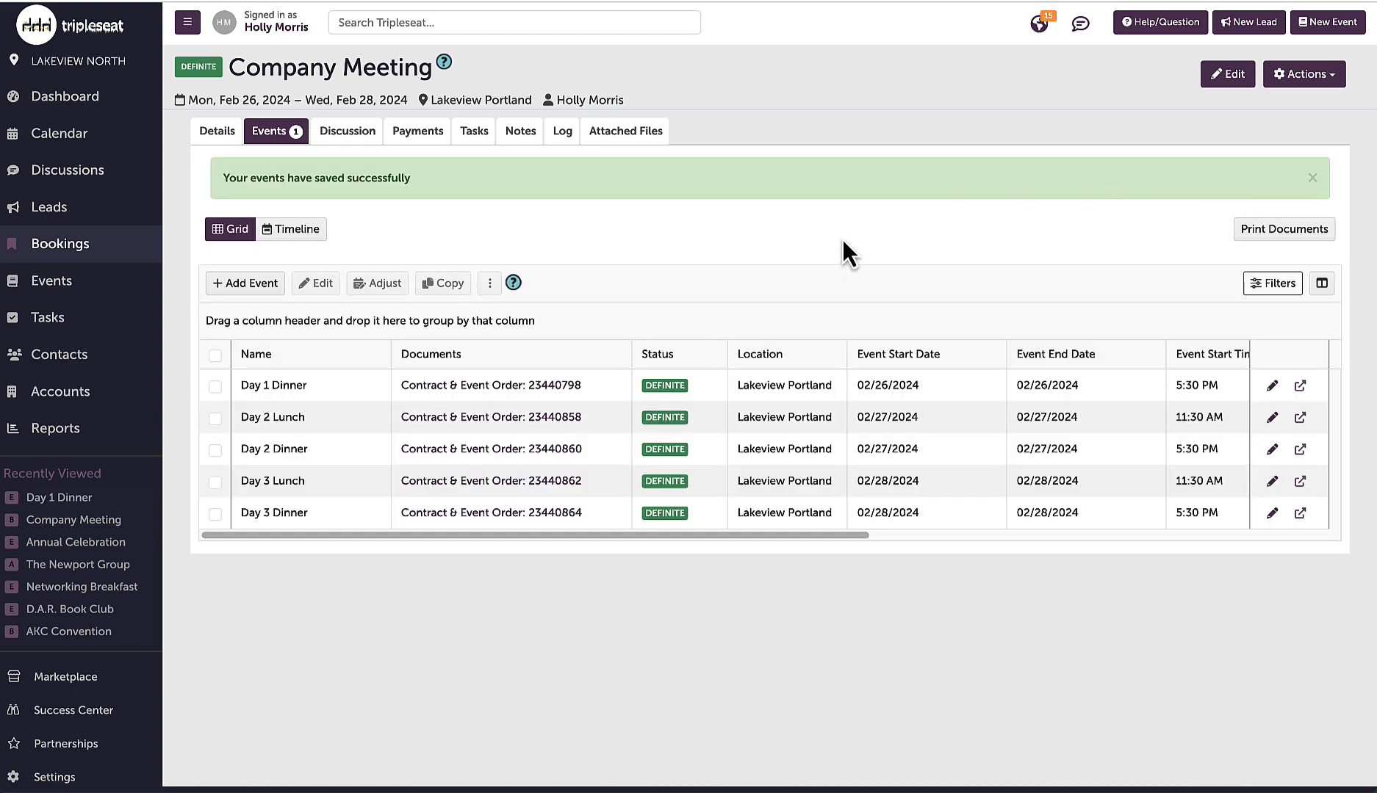
mouse_move(646, 352)
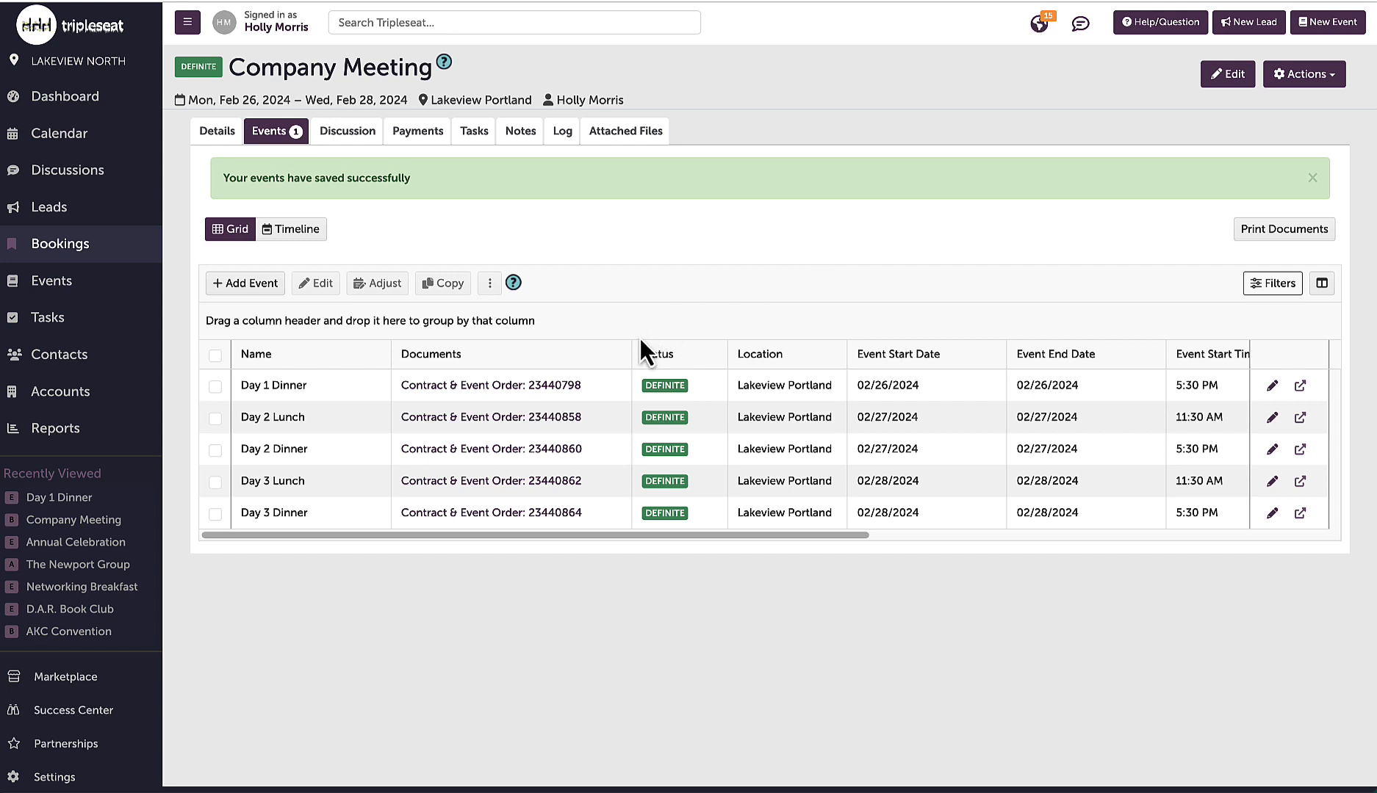
Delete other days' food items from Day 2 Lunch's contract, keeping Day 2 sandwich platters, and update.
left_click(1273, 416)
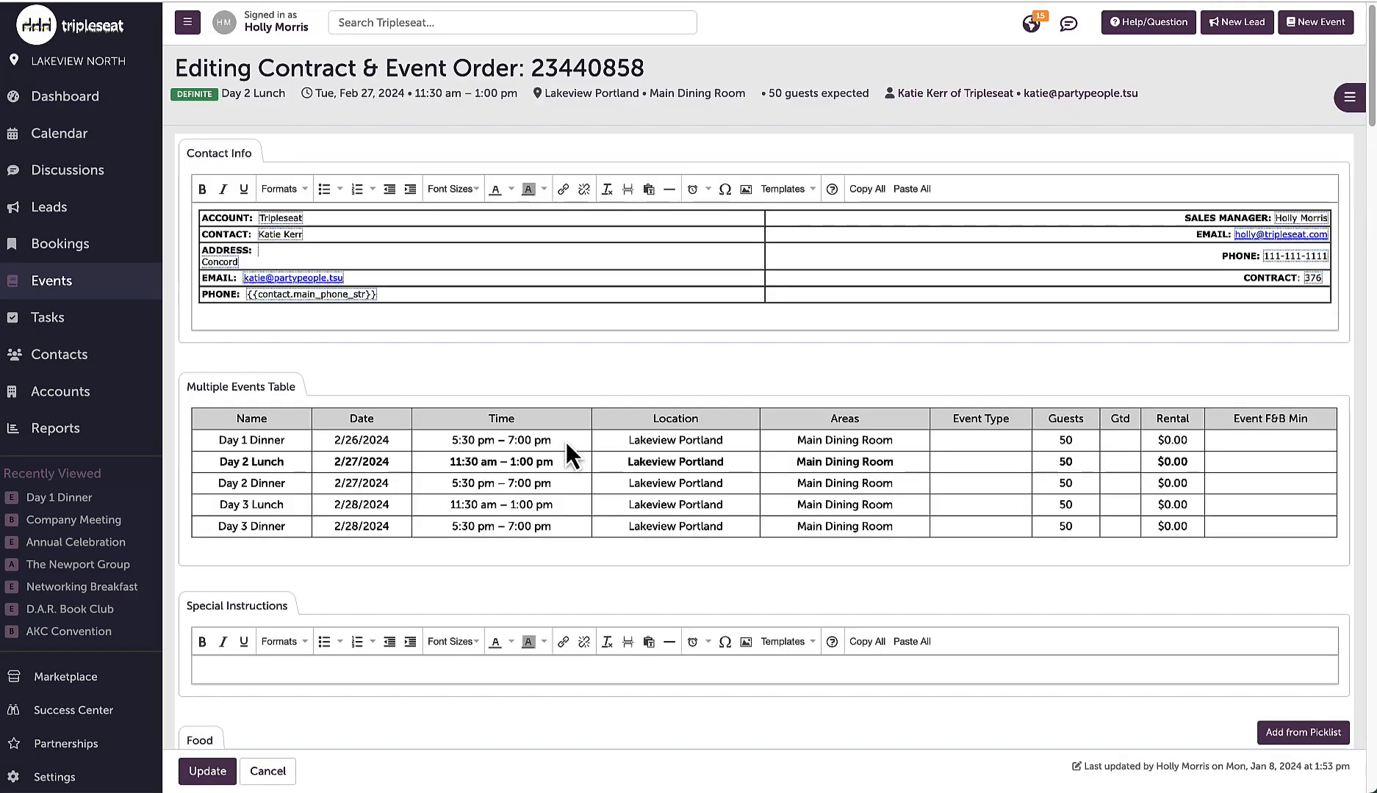
scroll("down", 3)
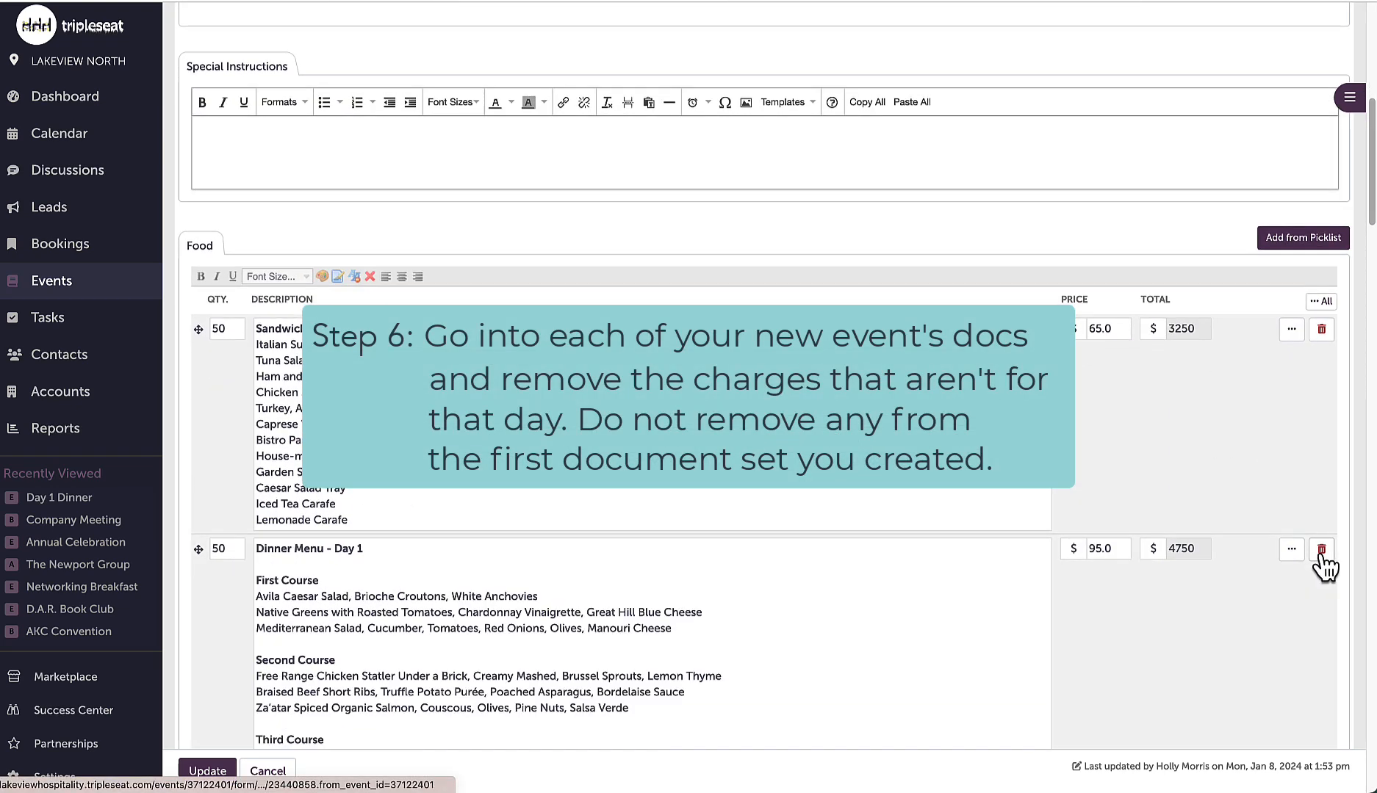
left_click(1321, 550)
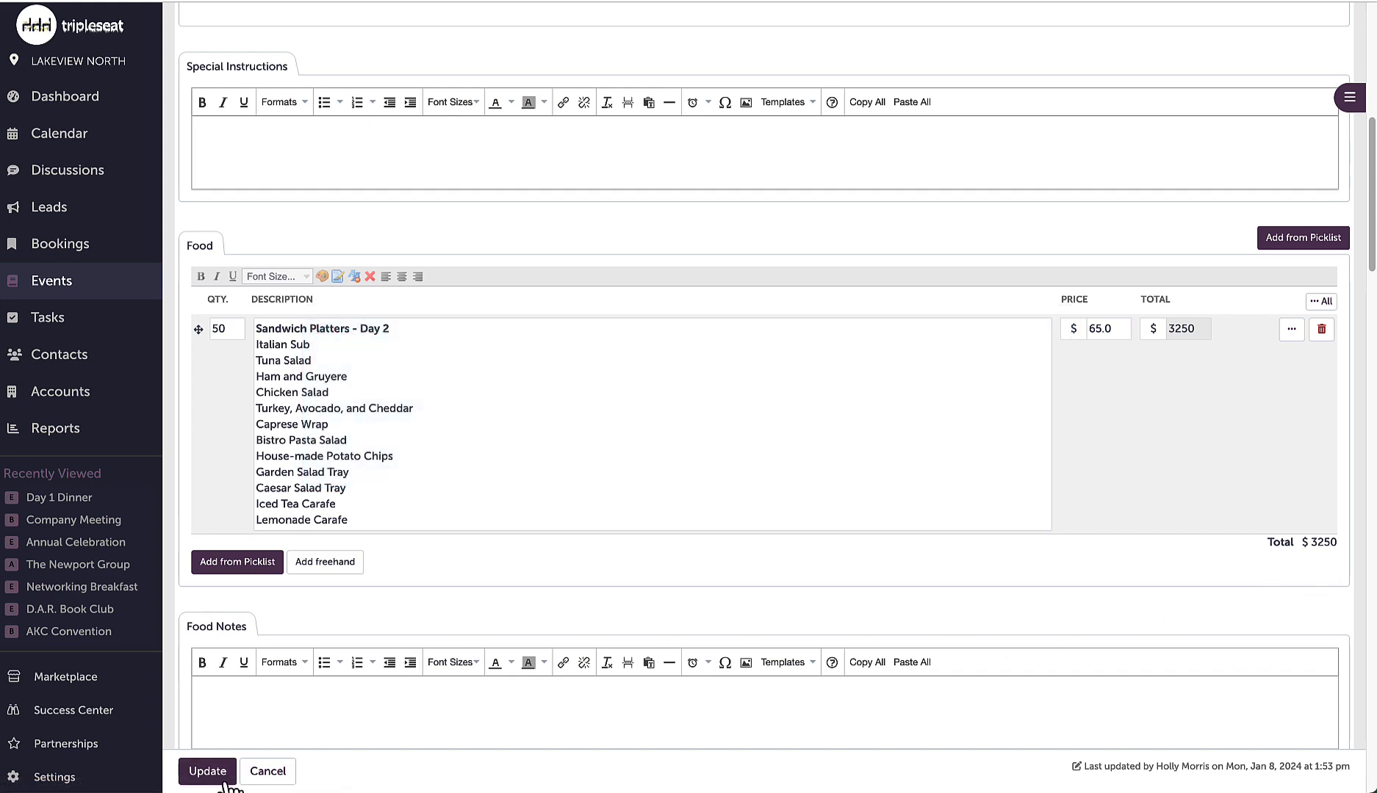
left_click(206, 771)
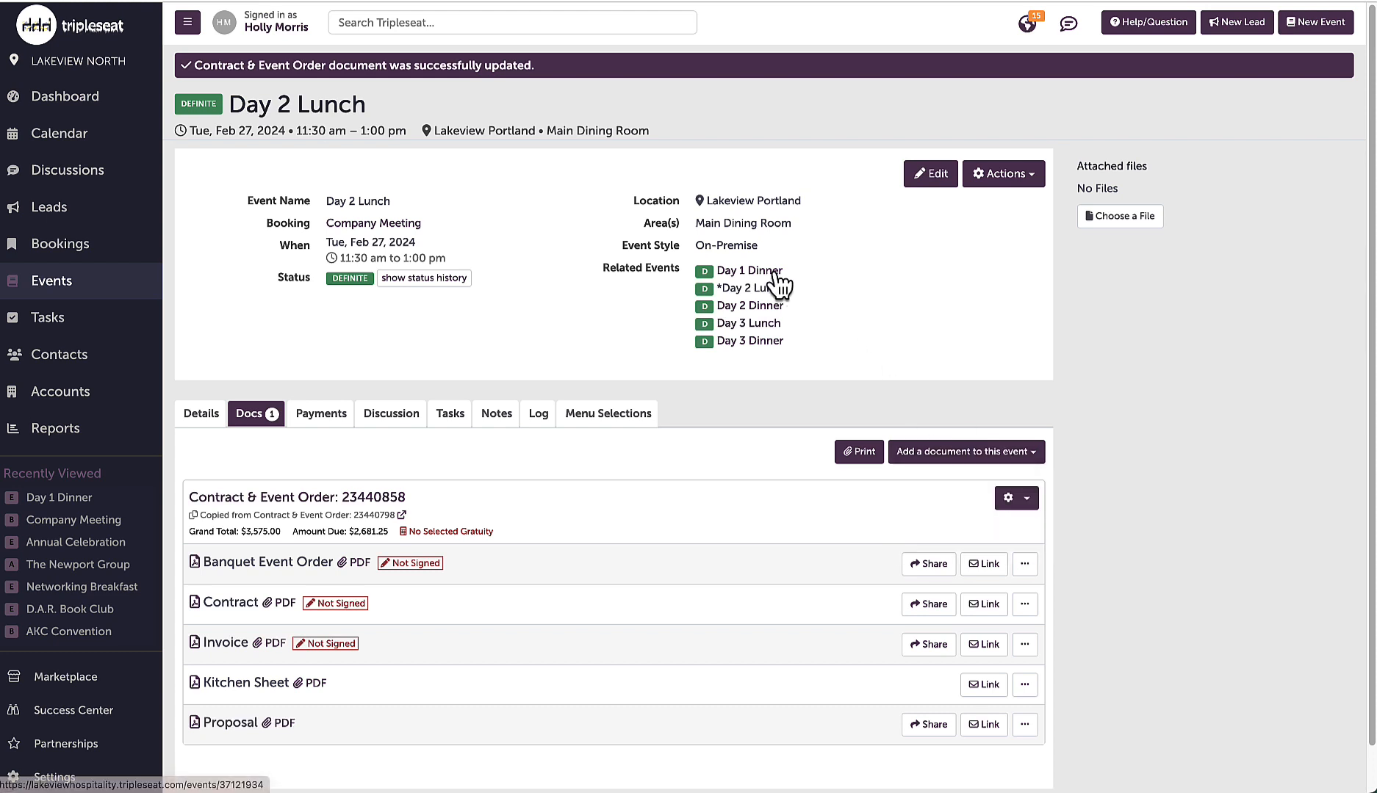
Copy Day 1 Dinner's contract with suffix '**Day 1 Only**', delete other days' food charges, update.
left_click(747, 271)
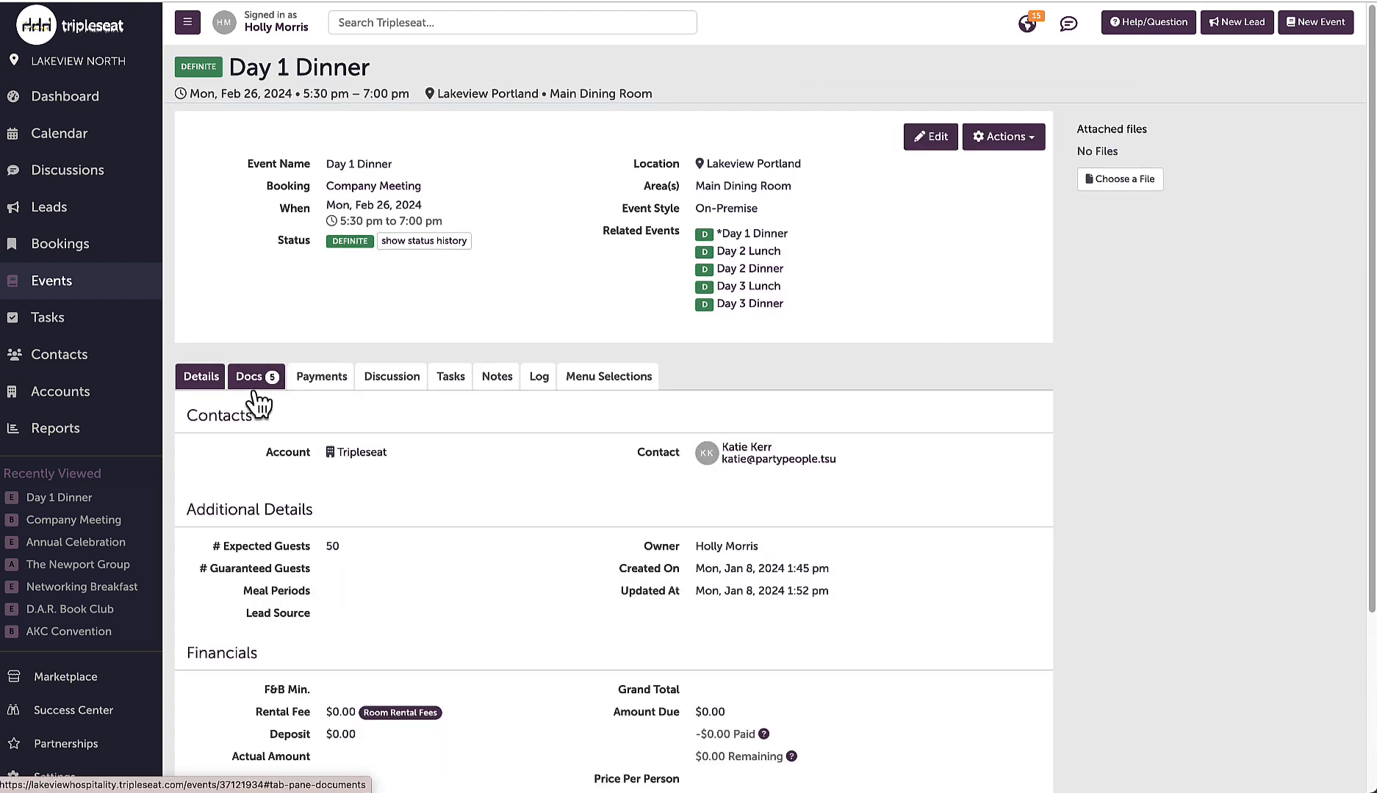
left_click(251, 377)
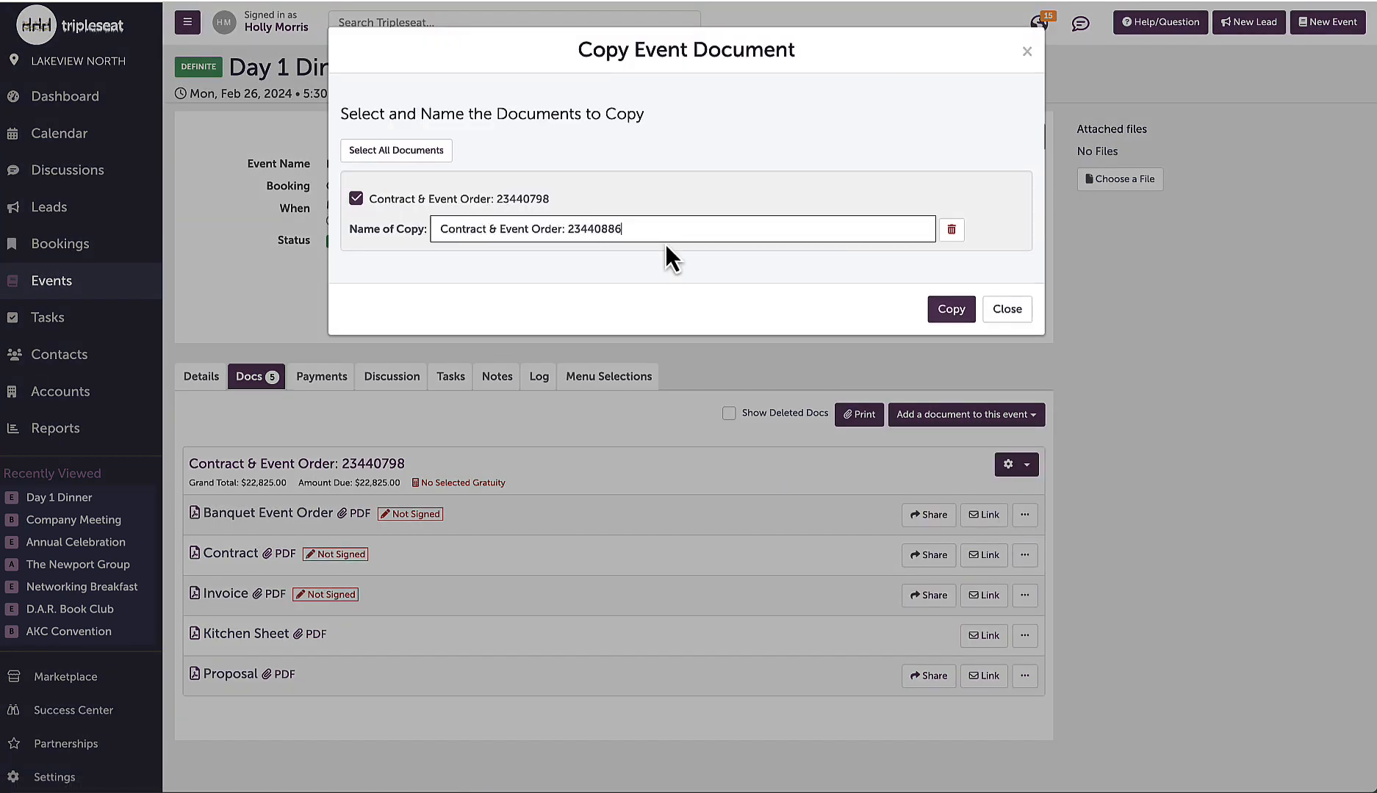
type("**Day 1 Only**")
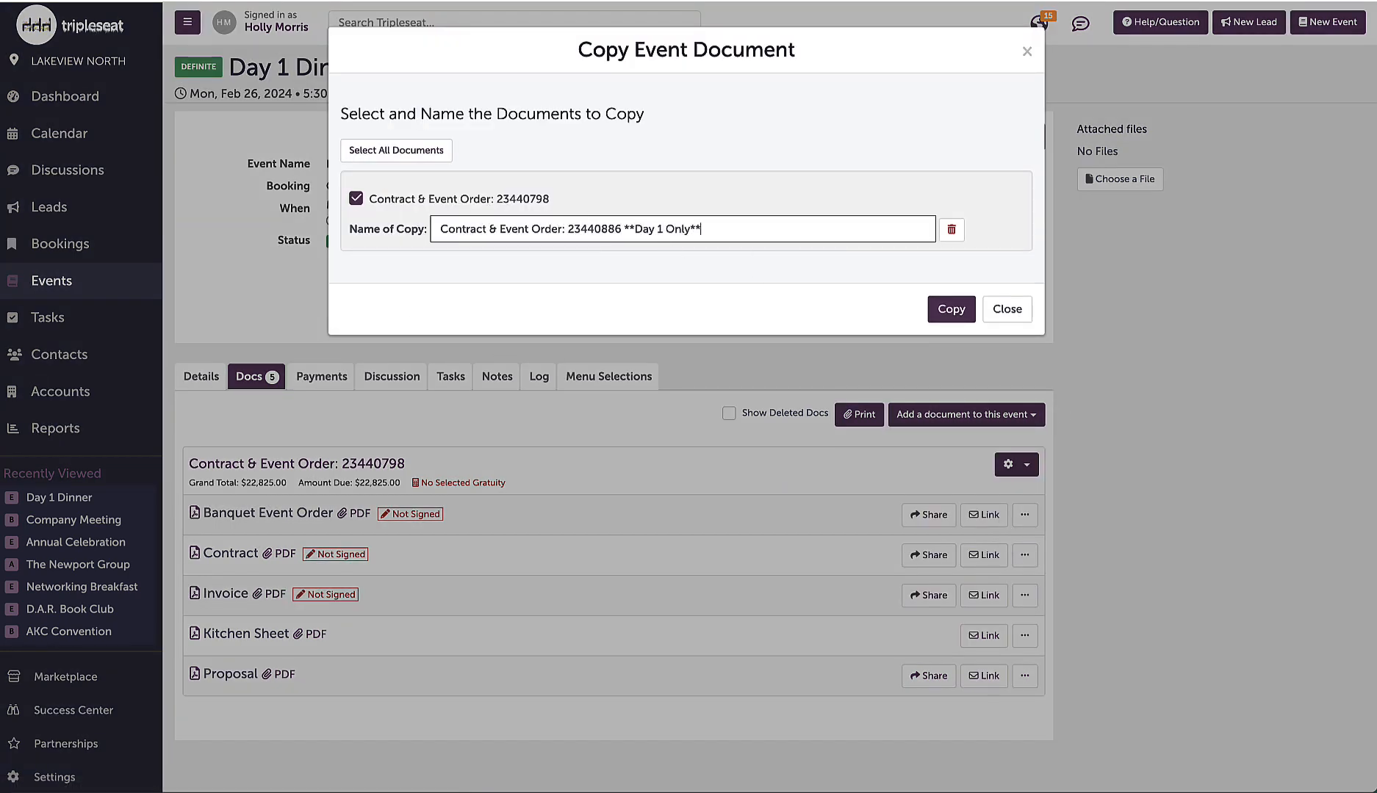
left_click(950, 309)
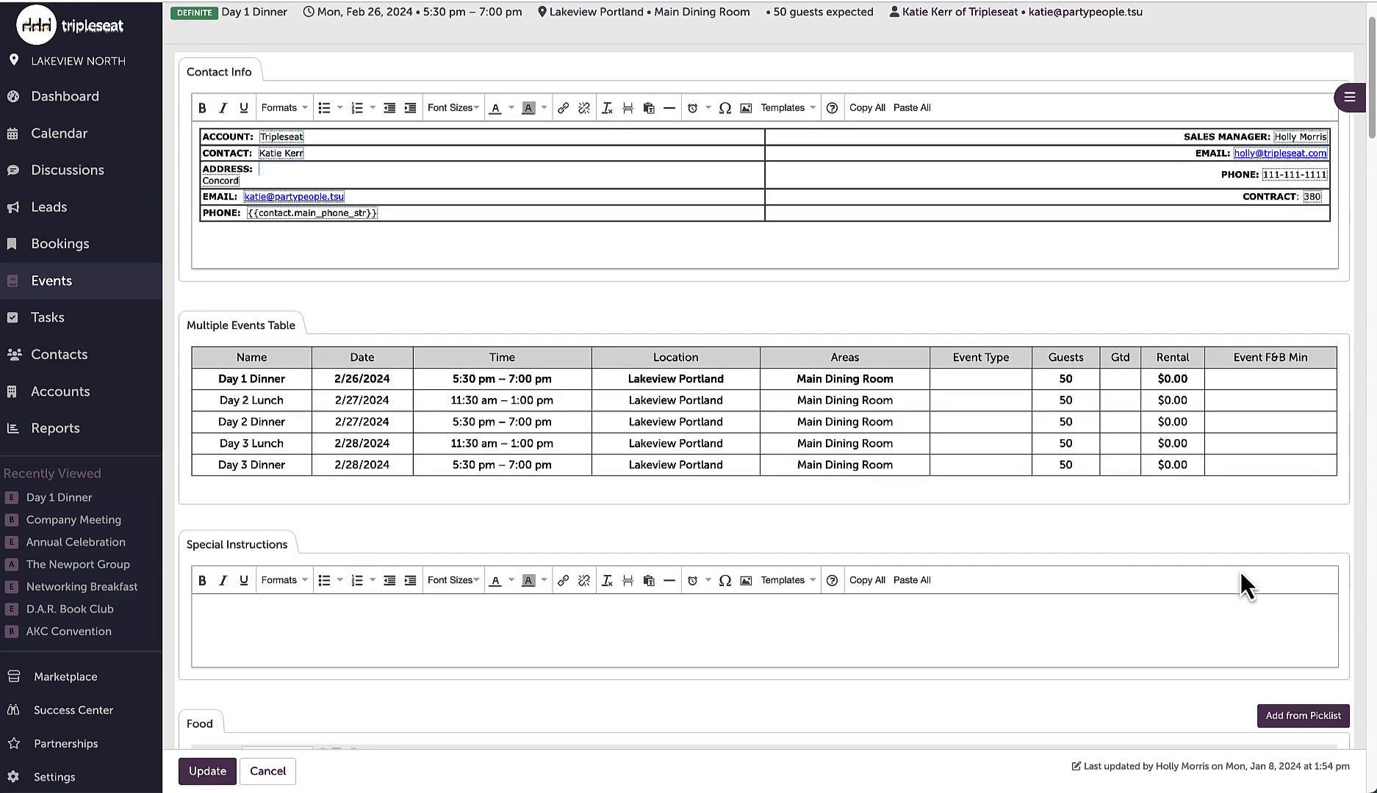
scroll("down", 3)
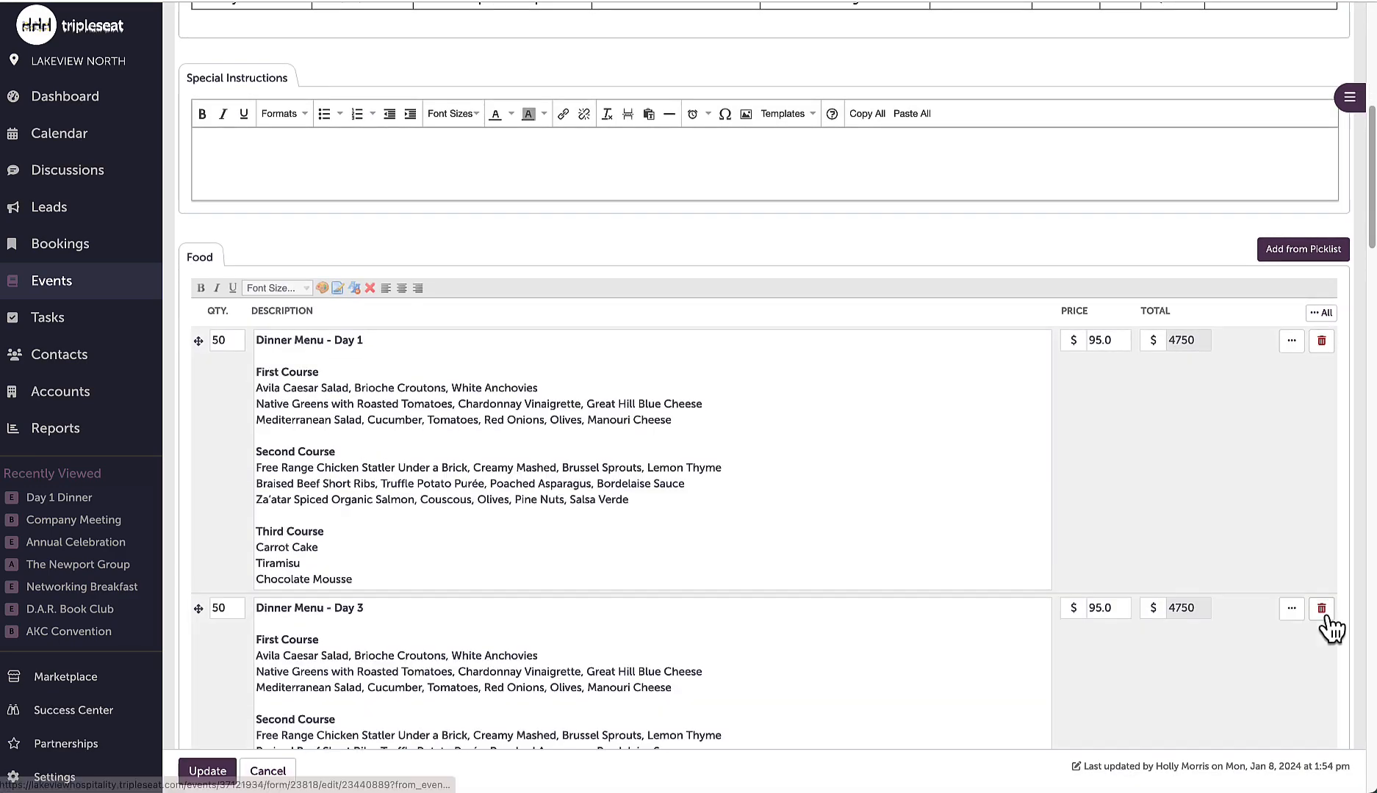
left_click(207, 771)
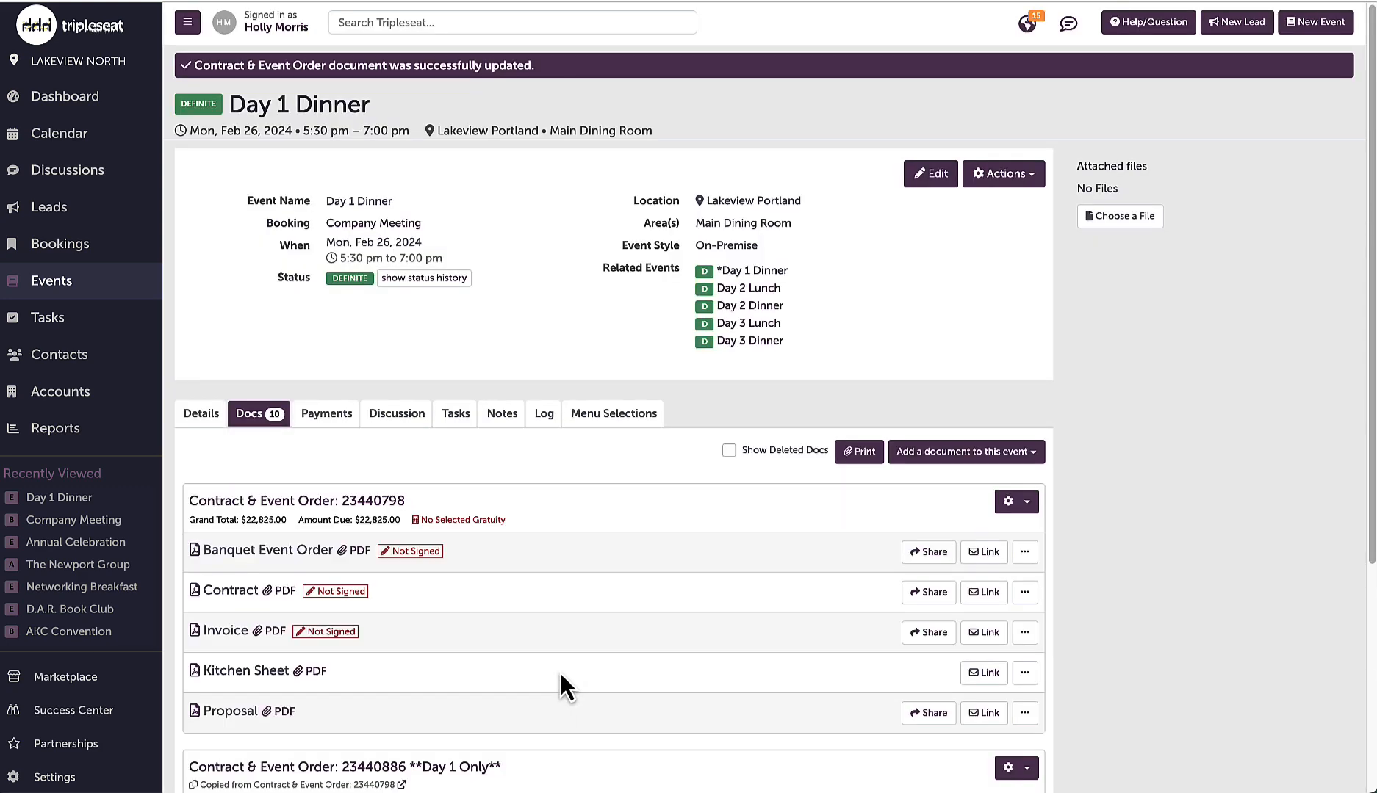
mouse_move(350, 501)
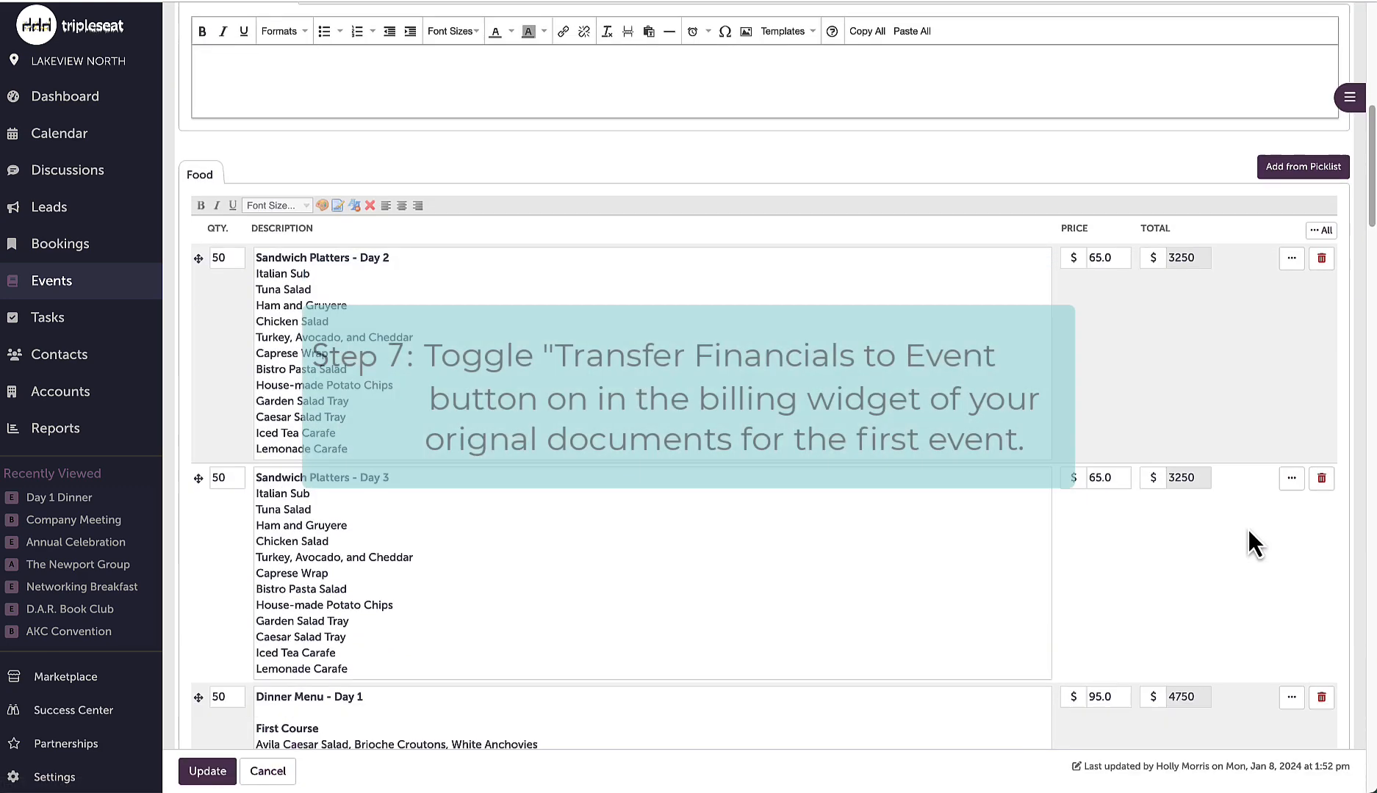
Switch the original contract's Transfer Financials to Event ON and update it.
scroll("down", 3)
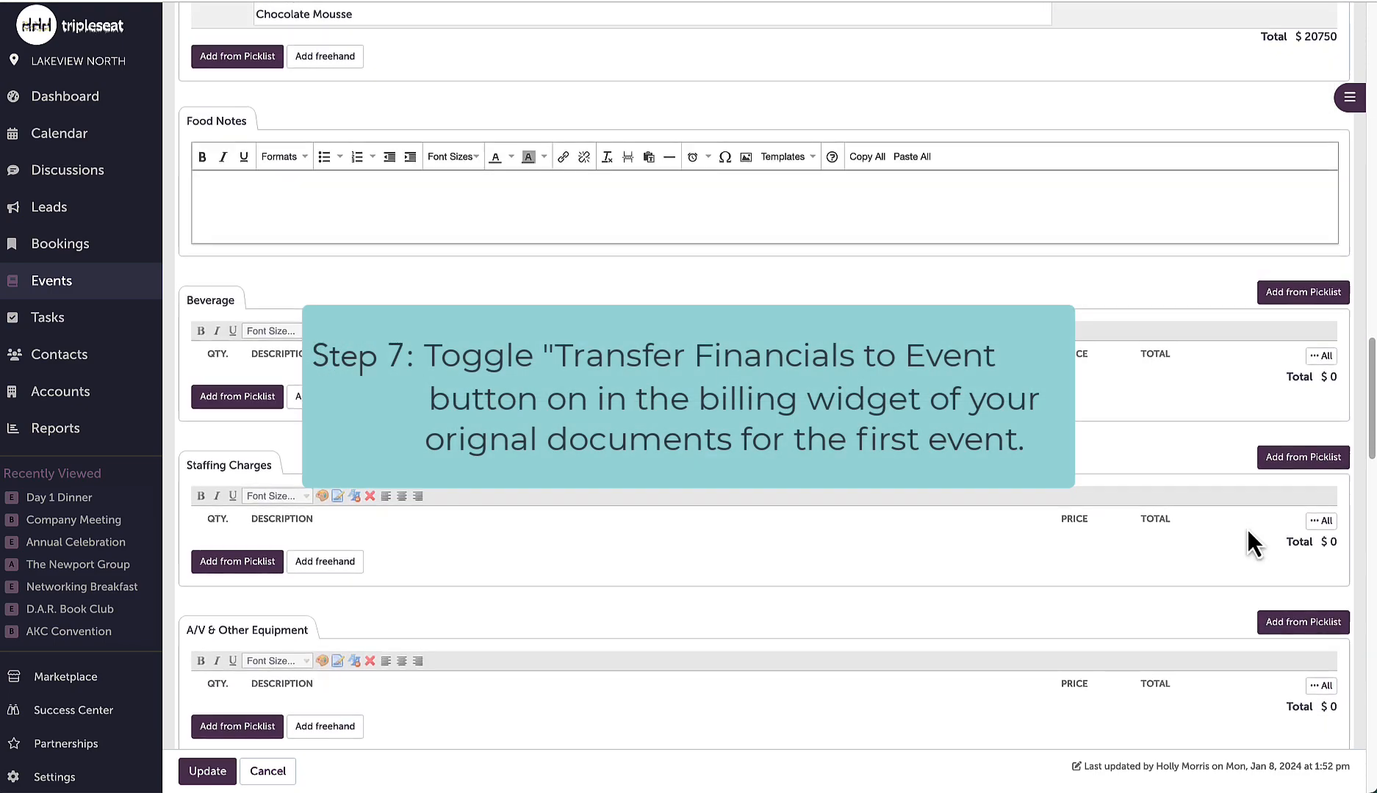
scroll("down", 3)
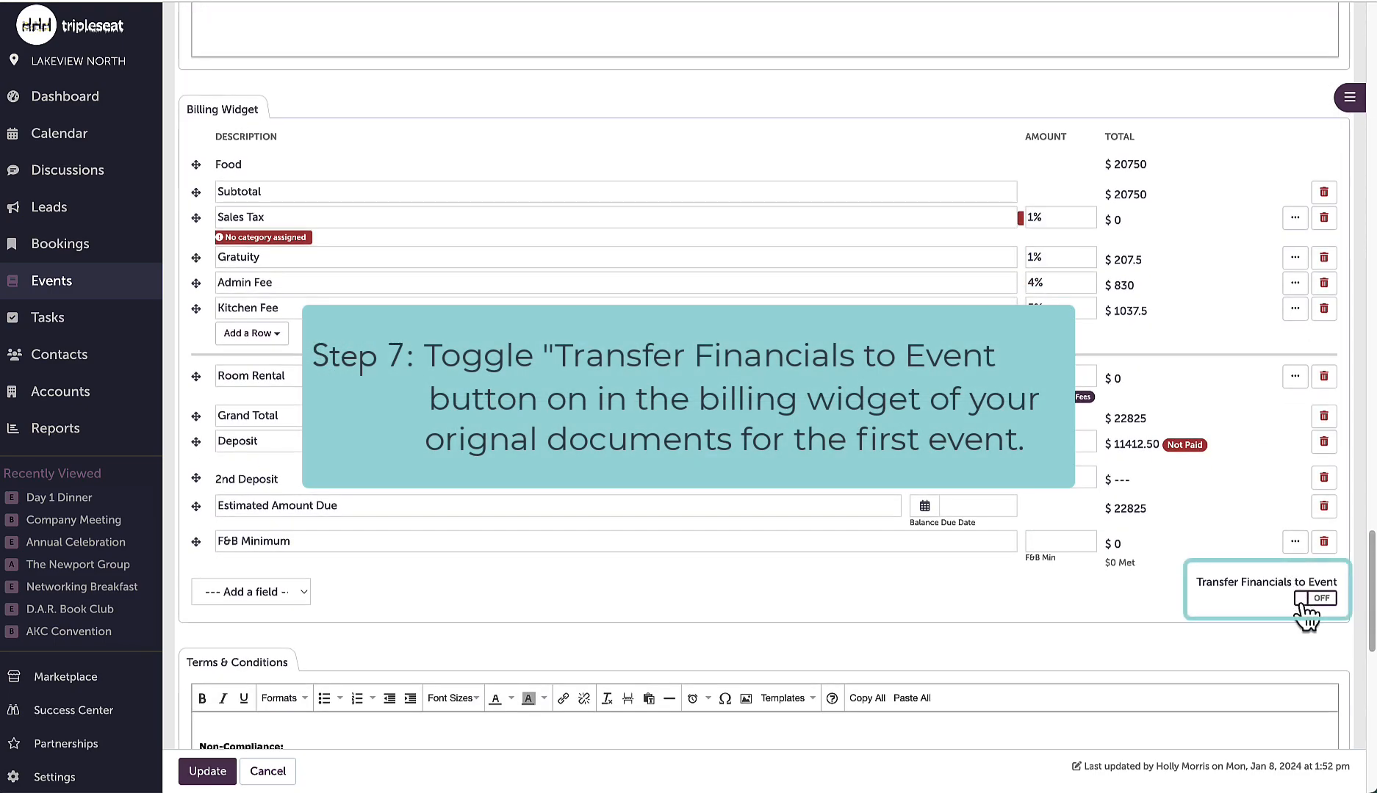
left_click(1316, 598)
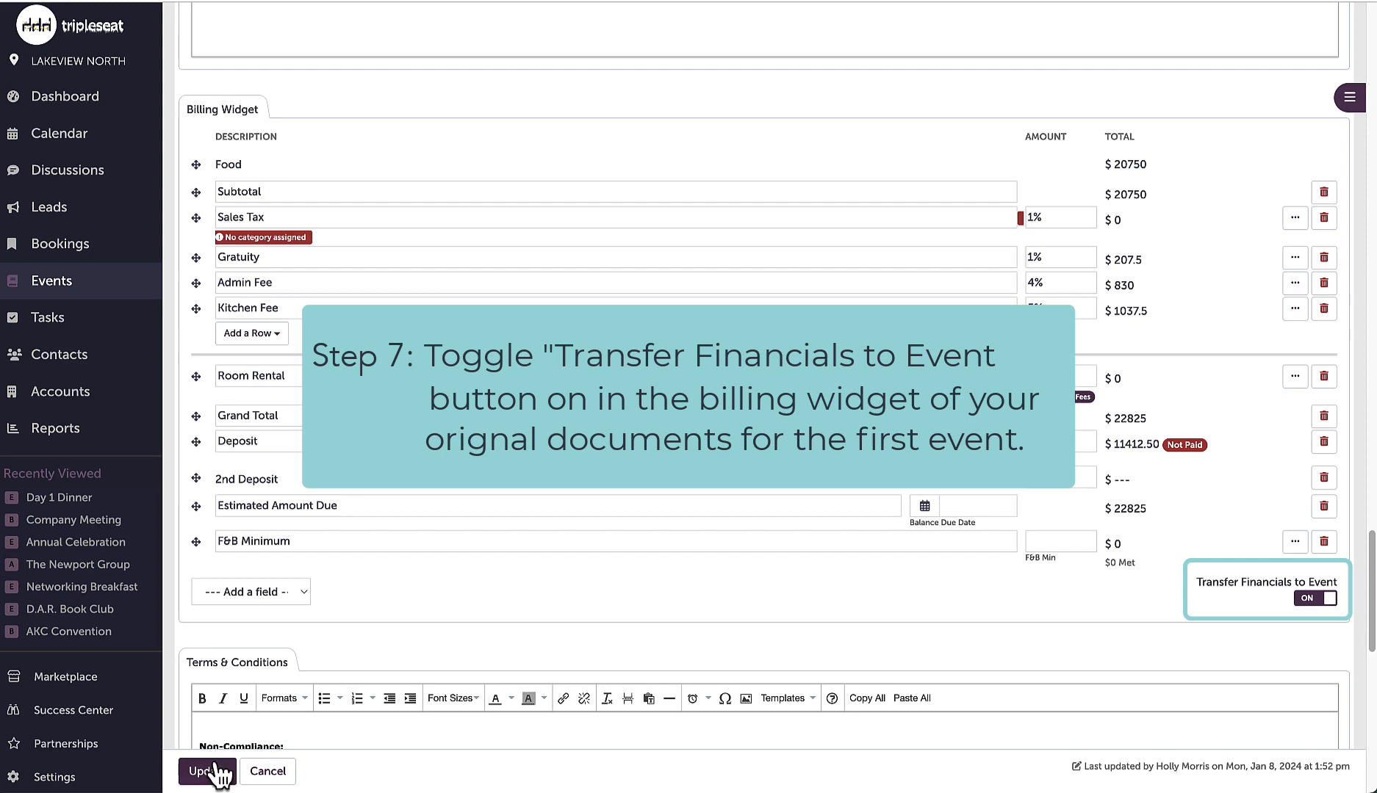
left_click(206, 771)
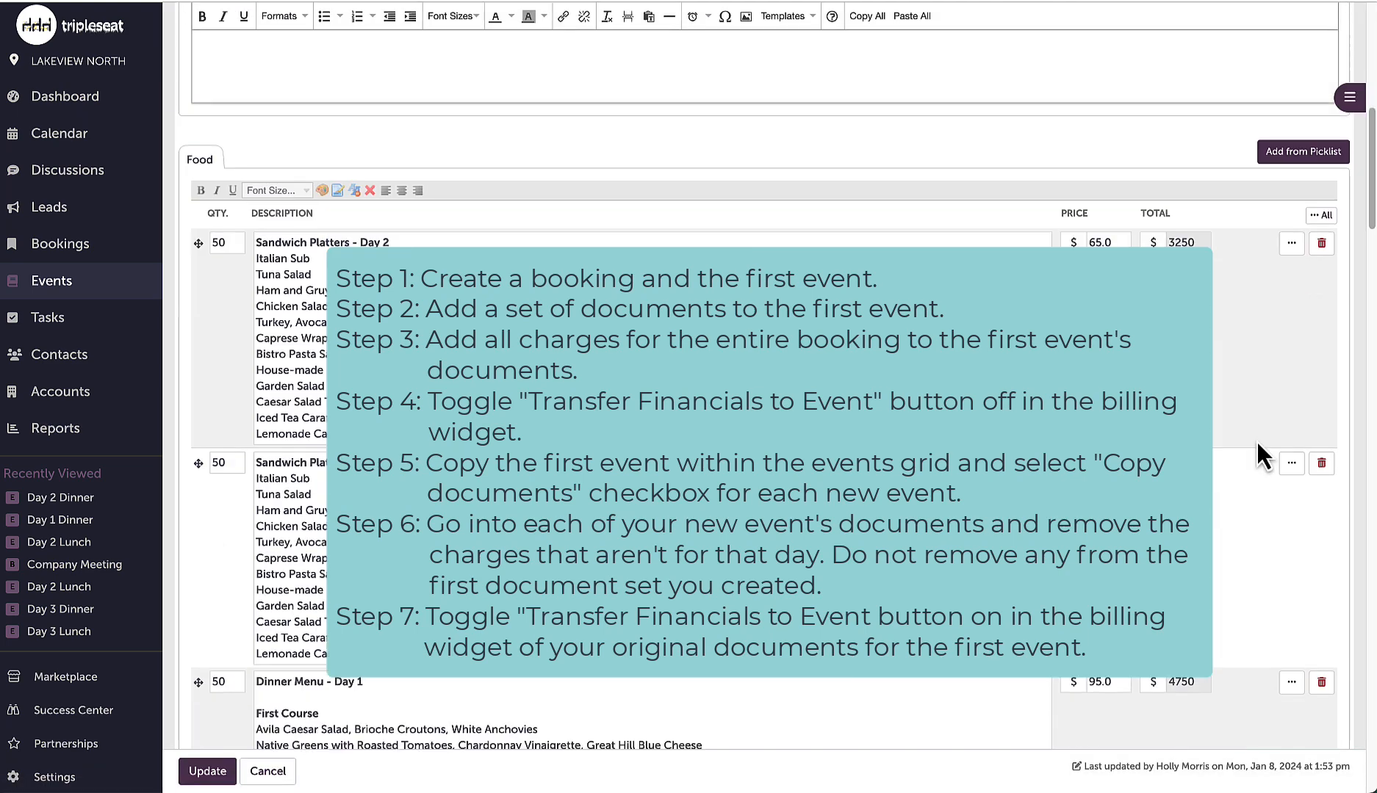
Delete a food charge belonging to another meal from Day 3 Dinner's contract.
left_click(207, 772)
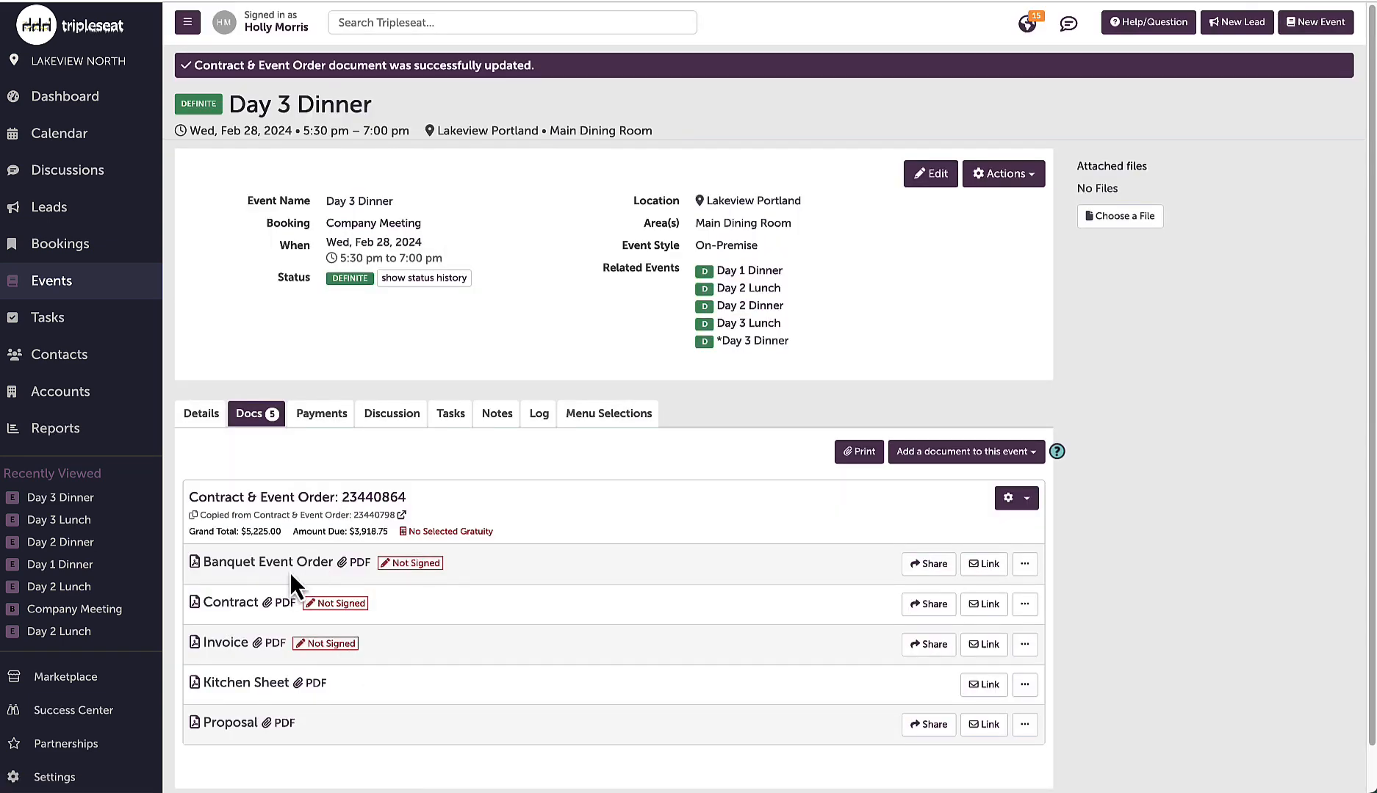
Preview Day 3 Dinner's banquet event order, then open the Tripleseat Support window.
left_click(267, 562)
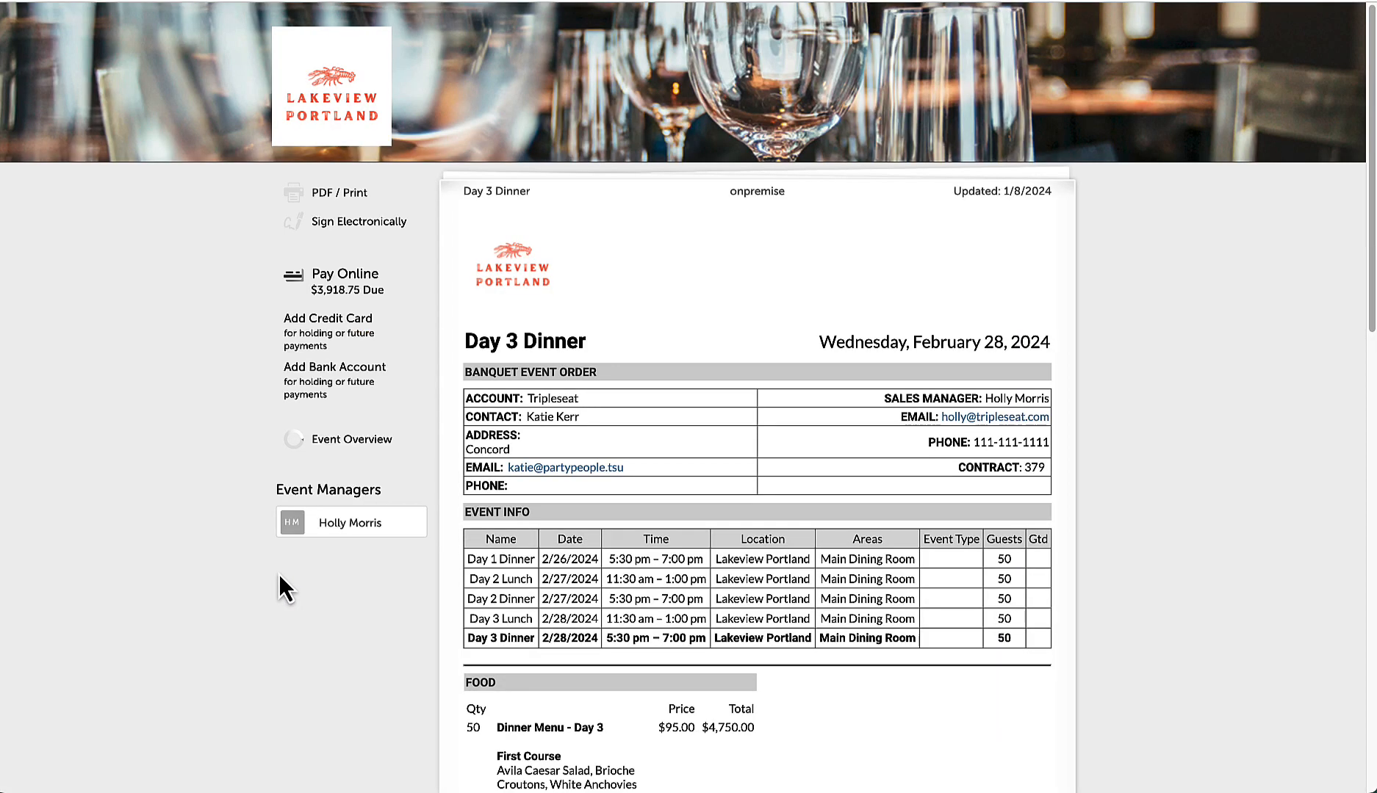
scroll("down", 3)
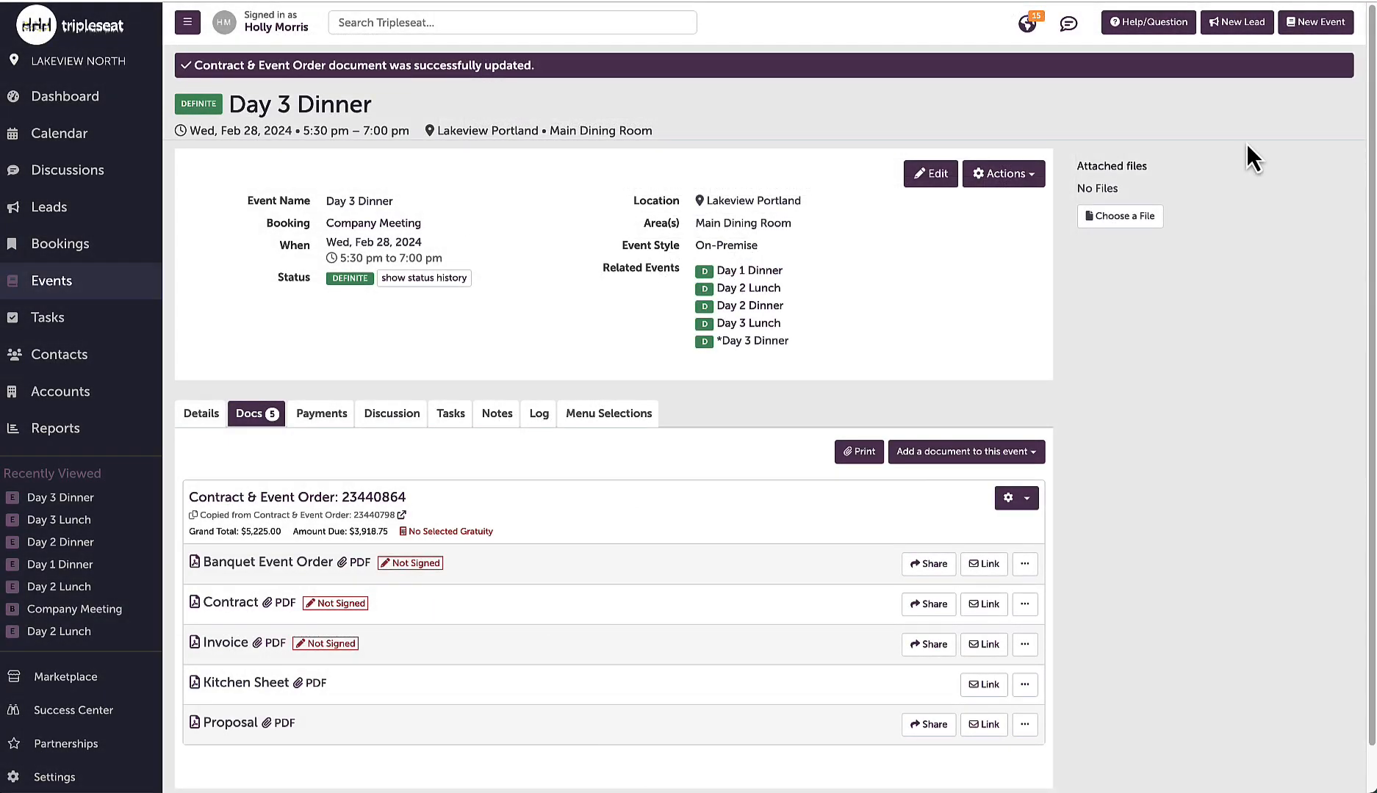
mouse_move(1152, 88)
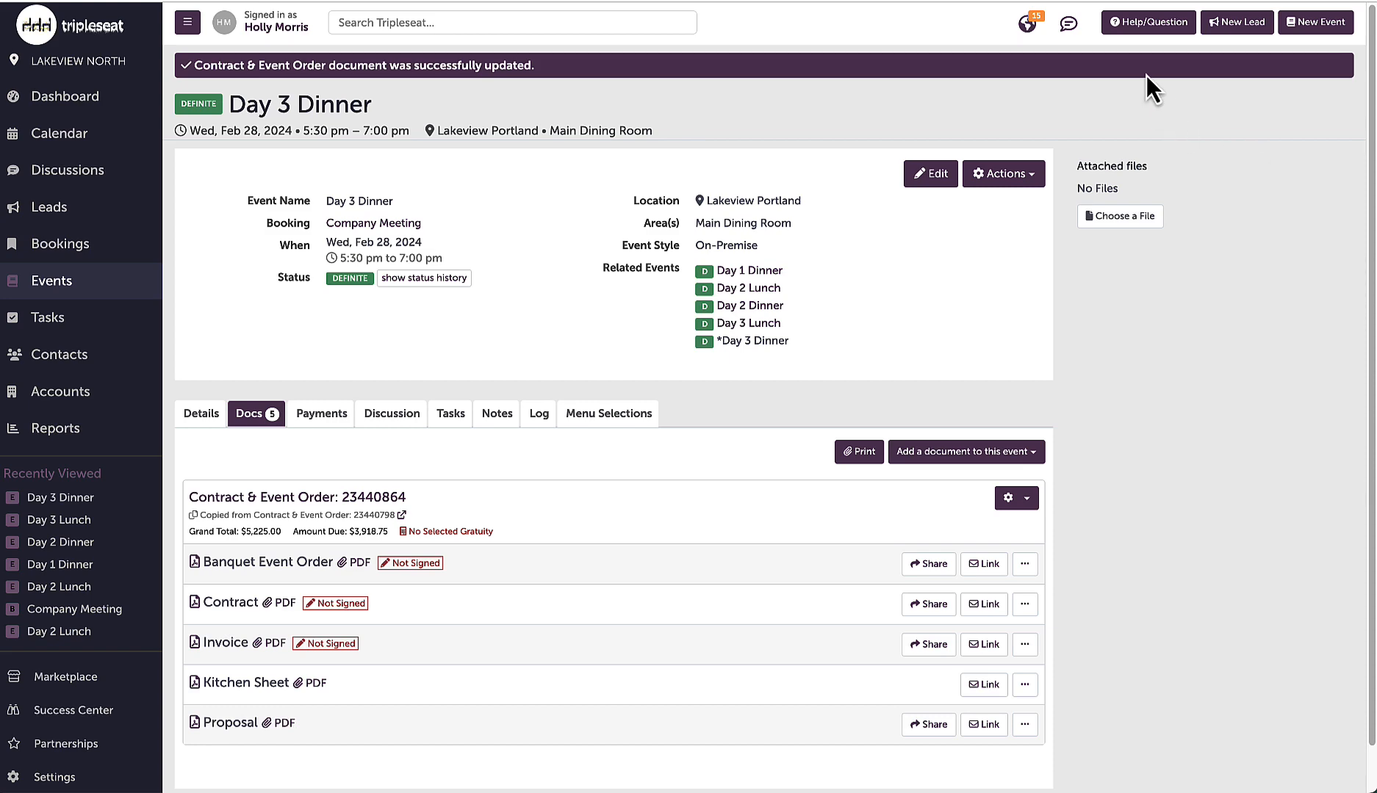
left_click(1147, 22)
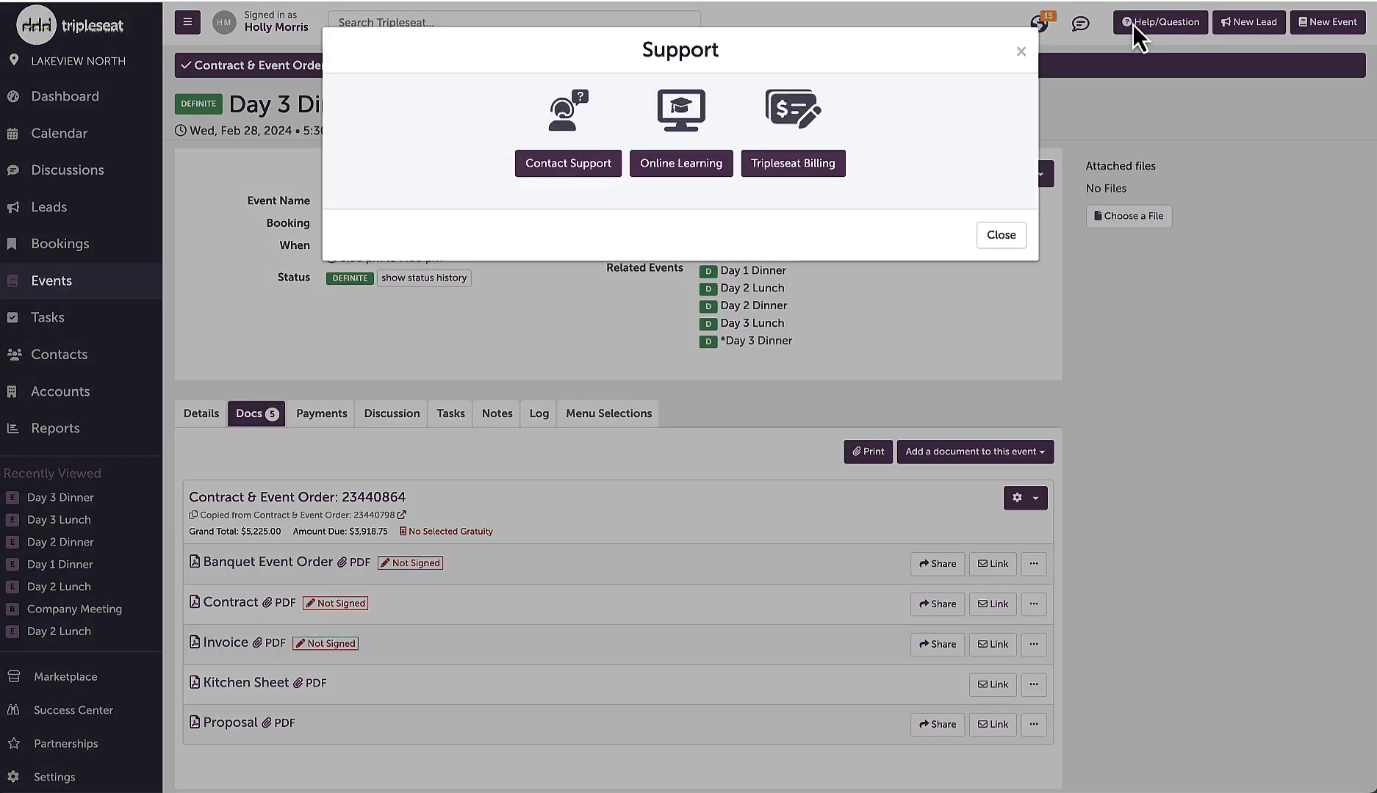